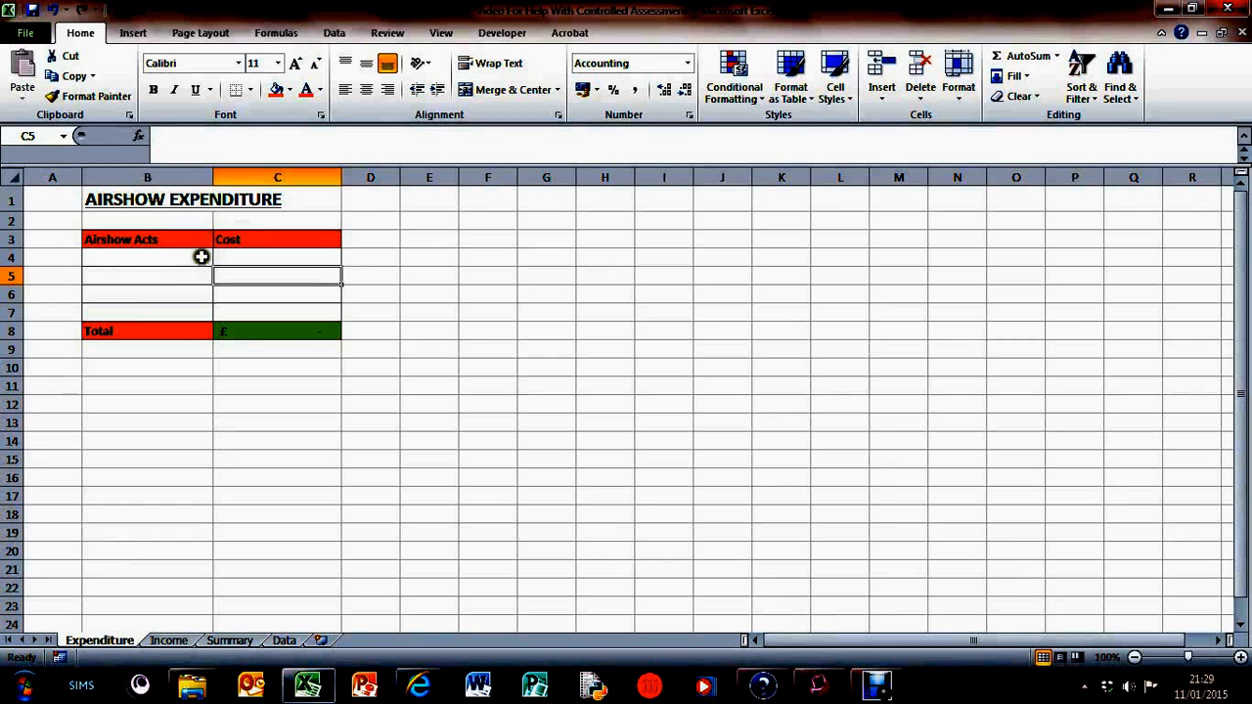
Try entering Spitfire and Vulcan in the Airshow Acts cells, then clear them
{"action": "left_click", "coordinate": [147, 257]}
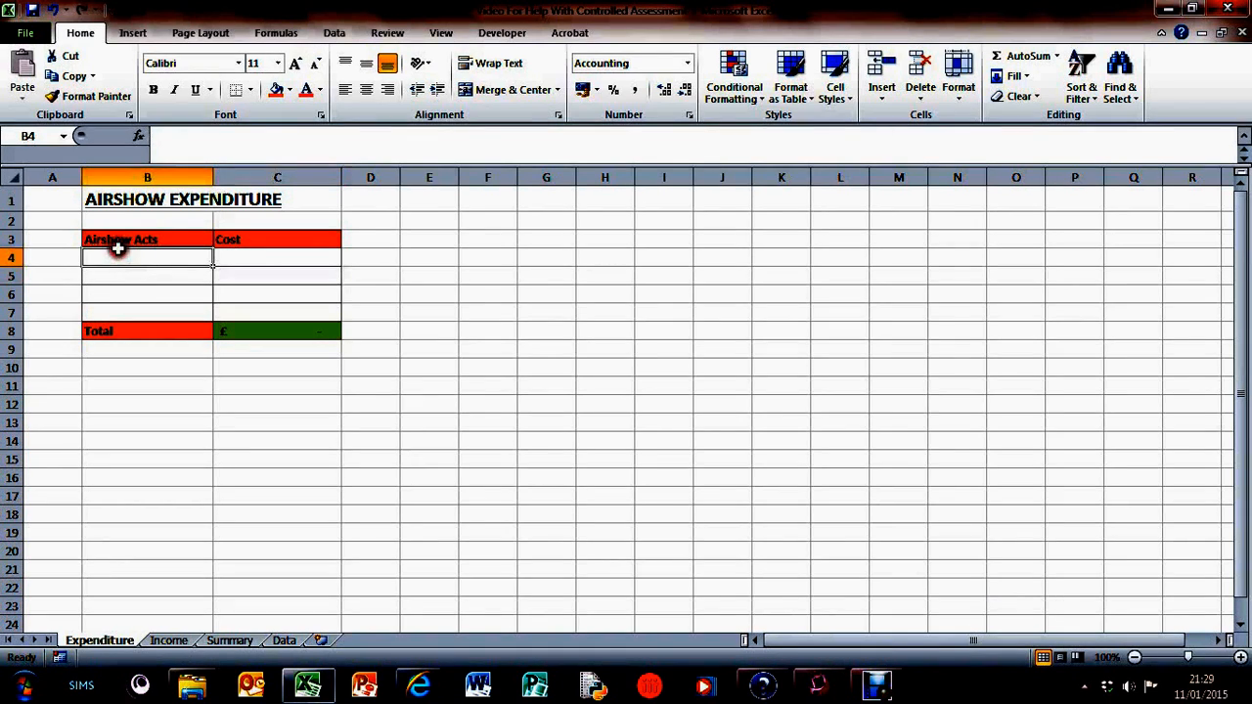
{"action": "mouse_move", "coordinate": [130, 529]}
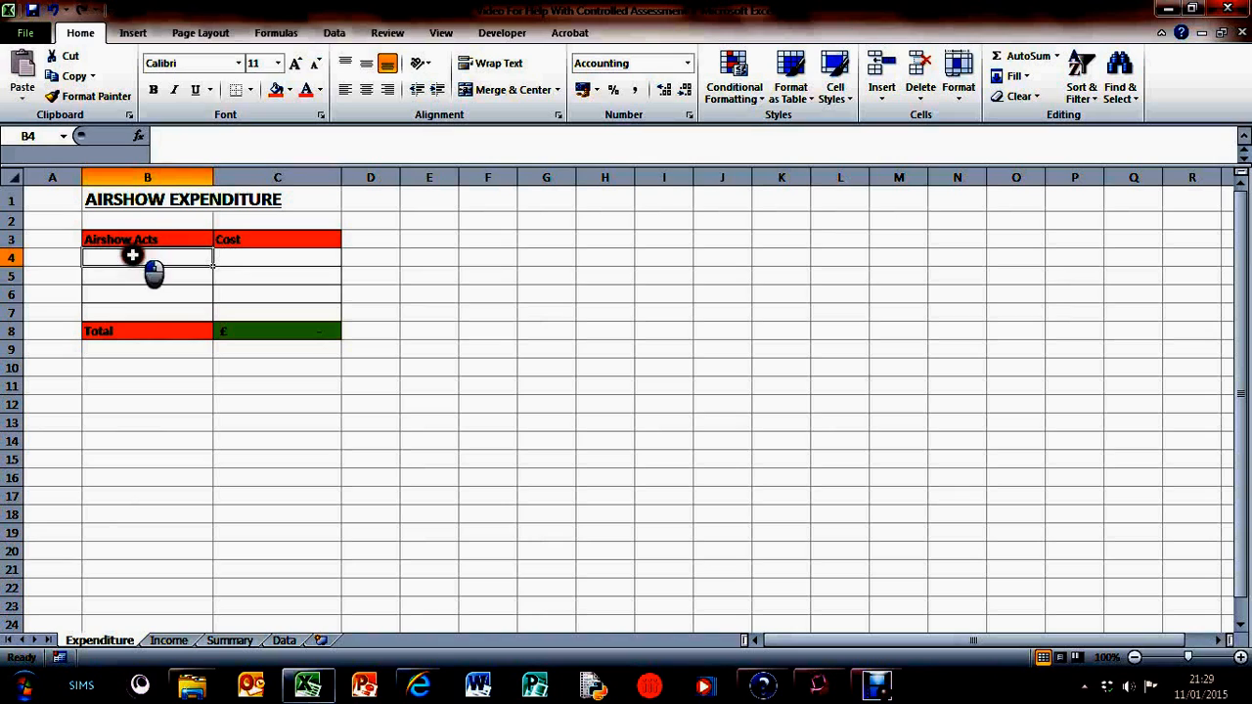
{"action": "left_click_drag", "start_coordinate": [146, 256], "coordinate": [147, 312]}
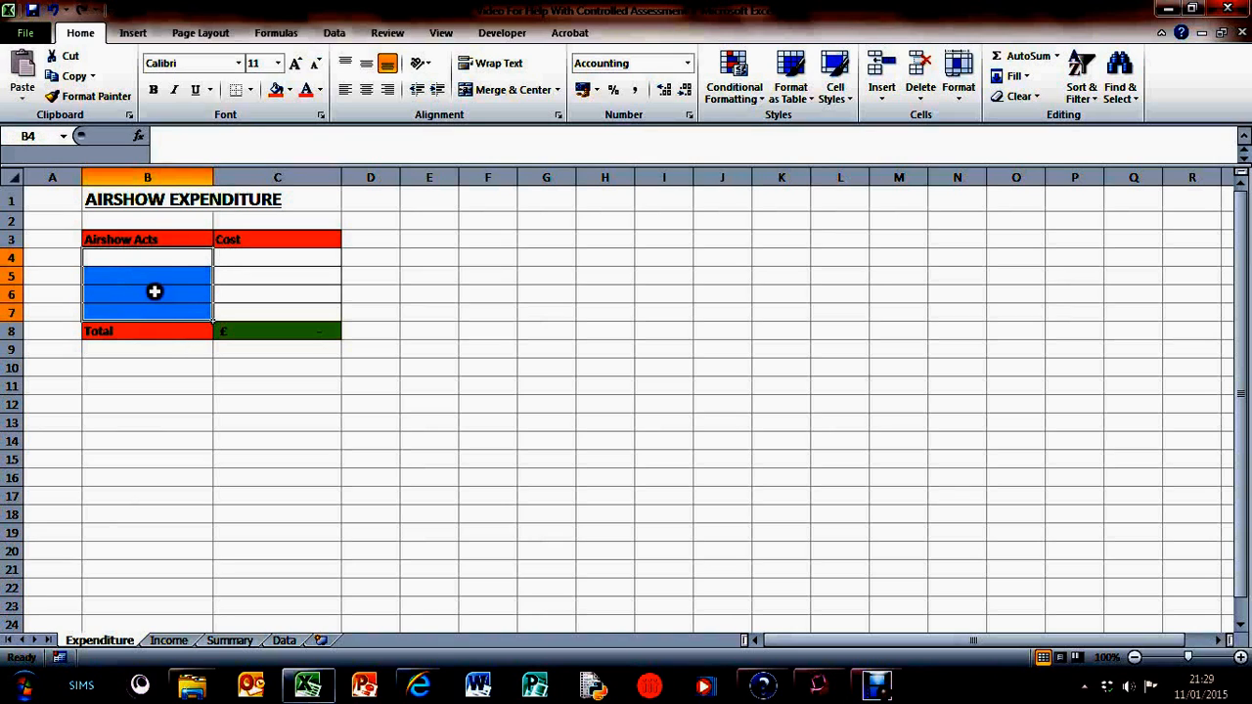
{"action": "type", "text": "Spitfire"}
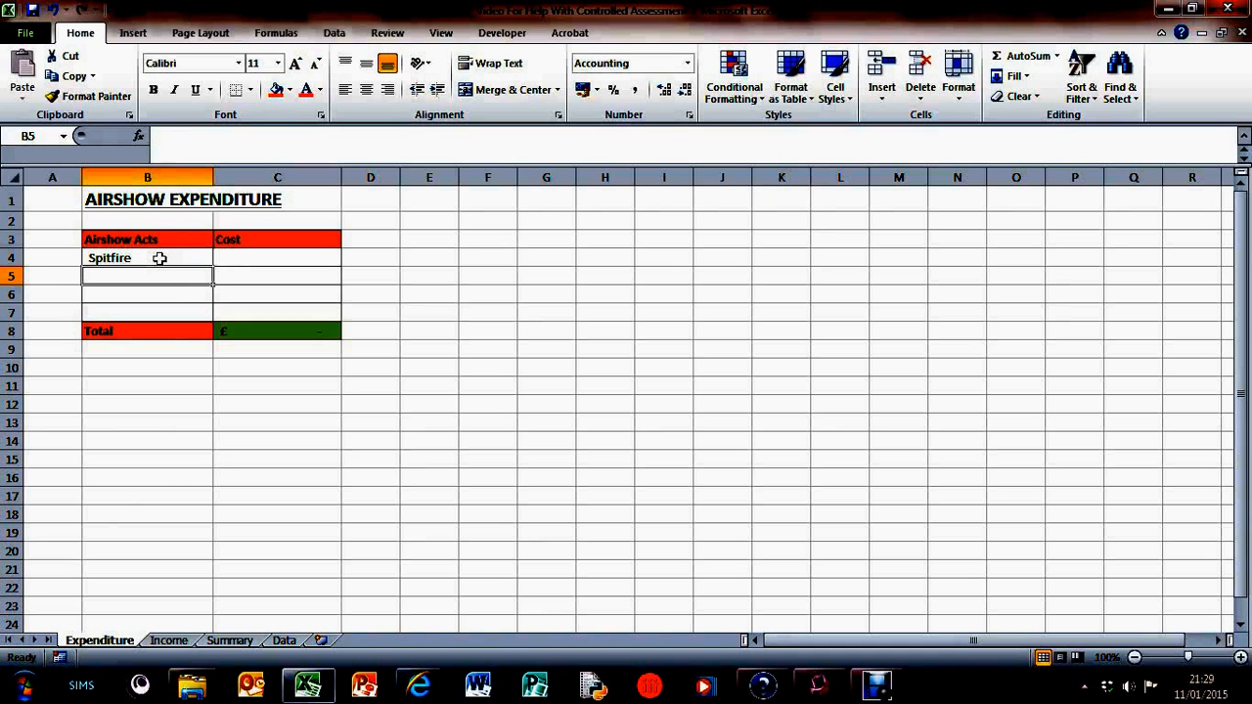
{"action": "type", "text": "vulcan"}
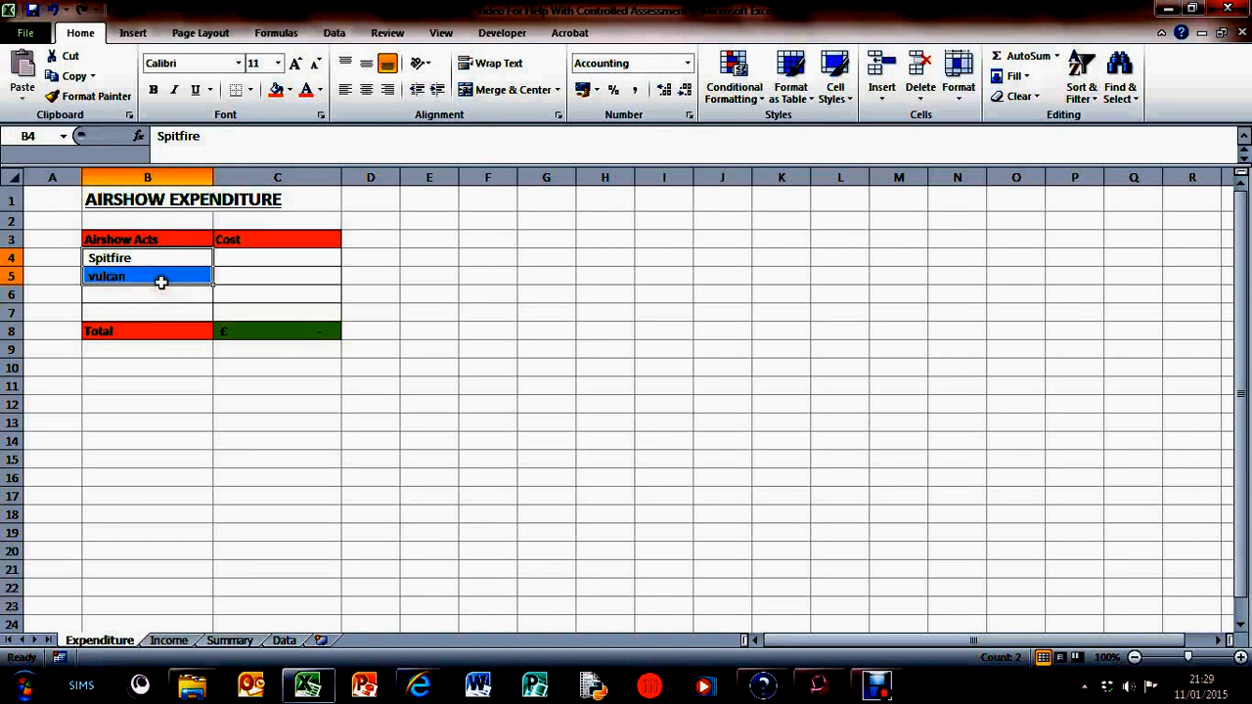
{"action": "key", "text": "Delete"}
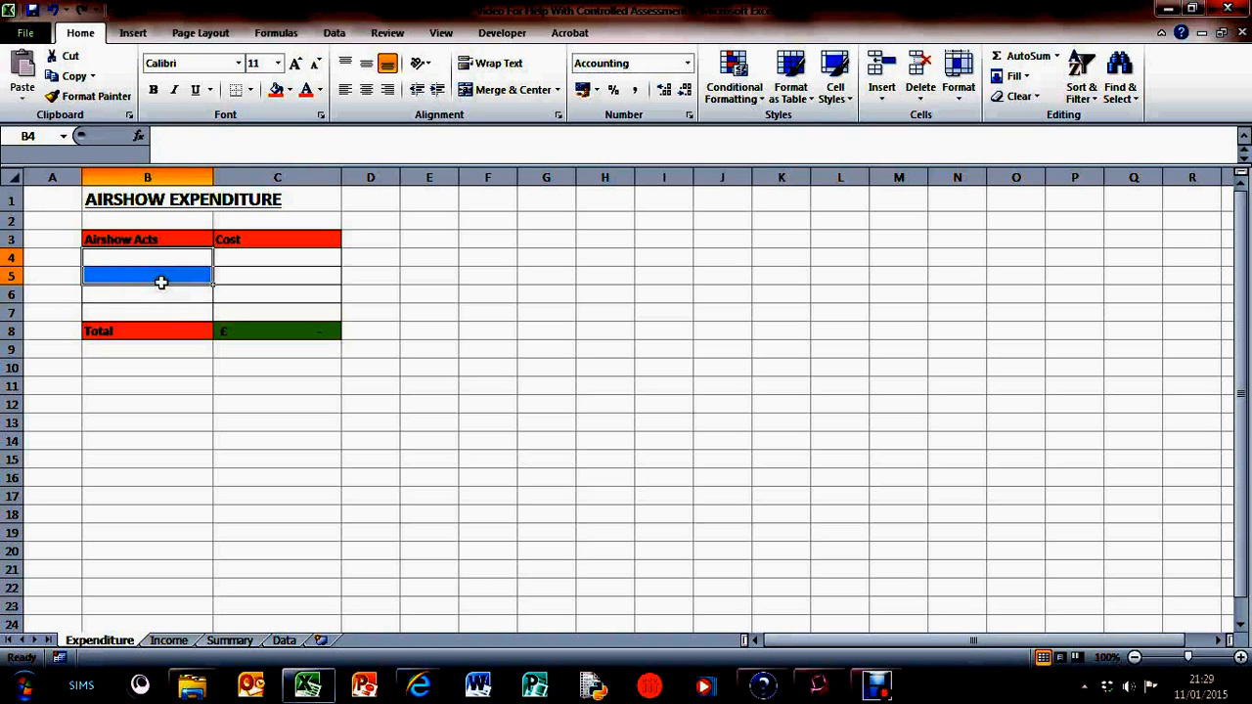
Check the plane names on the Data sheet and reselect the first Airshow Acts cell
{"action": "left_click", "coordinate": [147, 257]}
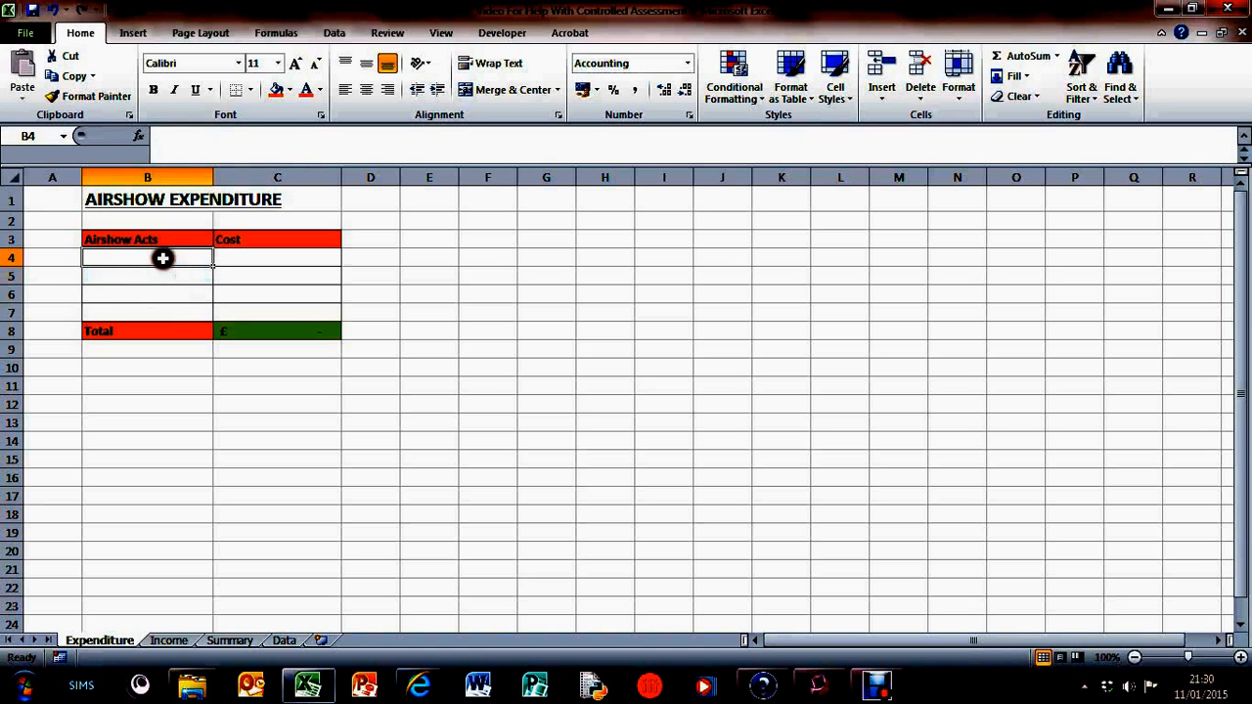
{"action": "left_click_drag", "start_coordinate": [147, 258], "coordinate": [277, 294]}
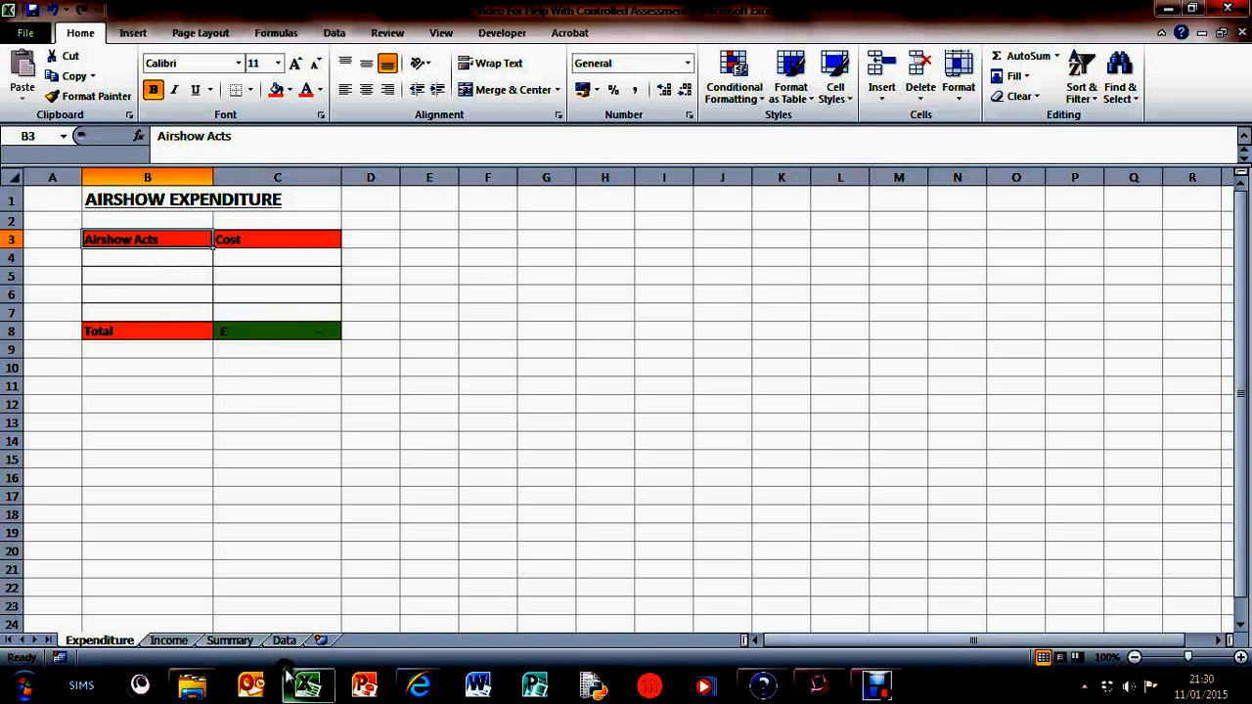
{"action": "left_click", "coordinate": [283, 640]}
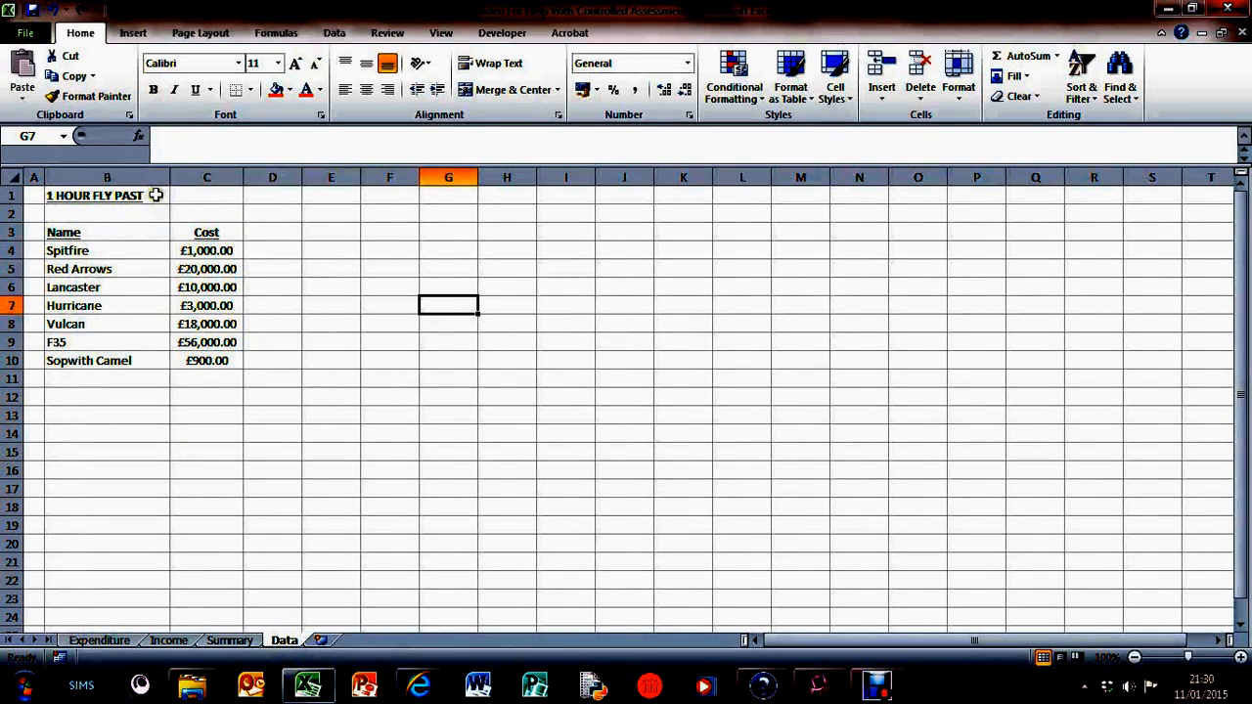
{"action": "left_click", "coordinate": [99, 640]}
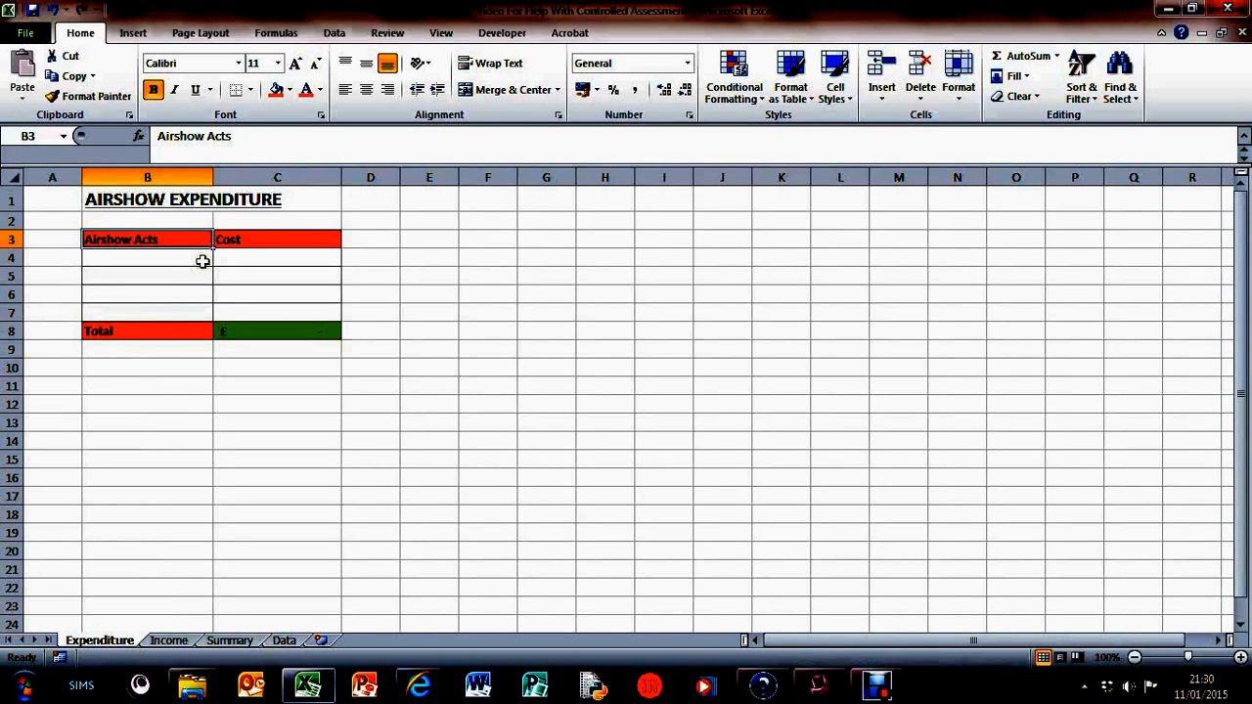
{"action": "left_click", "coordinate": [147, 258]}
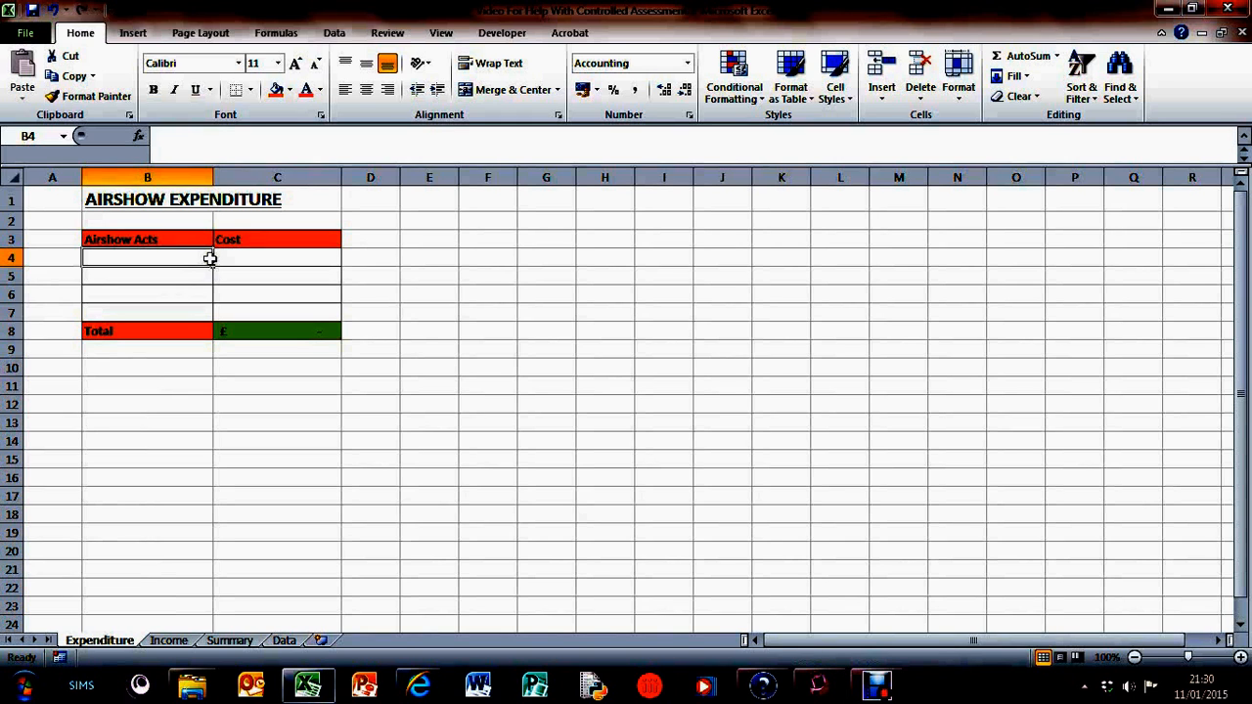
{"action": "mouse_move", "coordinate": [344, 352]}
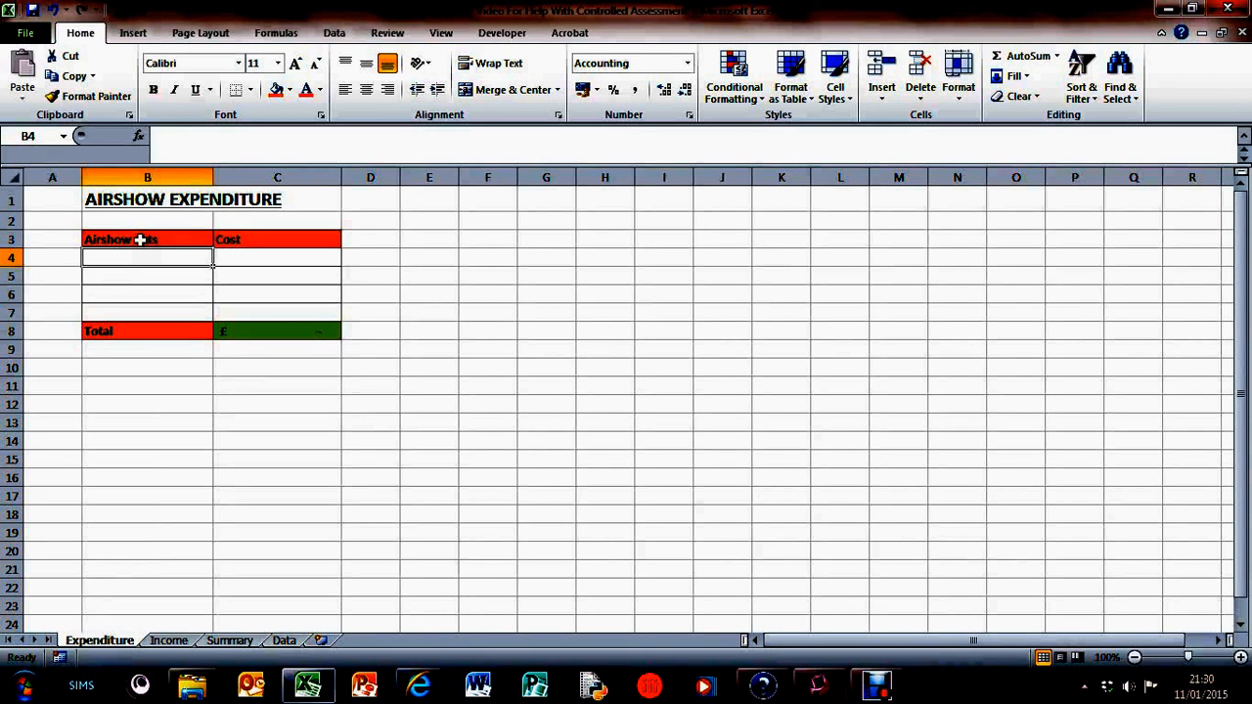
Start a List data validation rule for B4, sourcing names from Data!B4:B10
{"action": "left_click", "coordinate": [334, 33]}
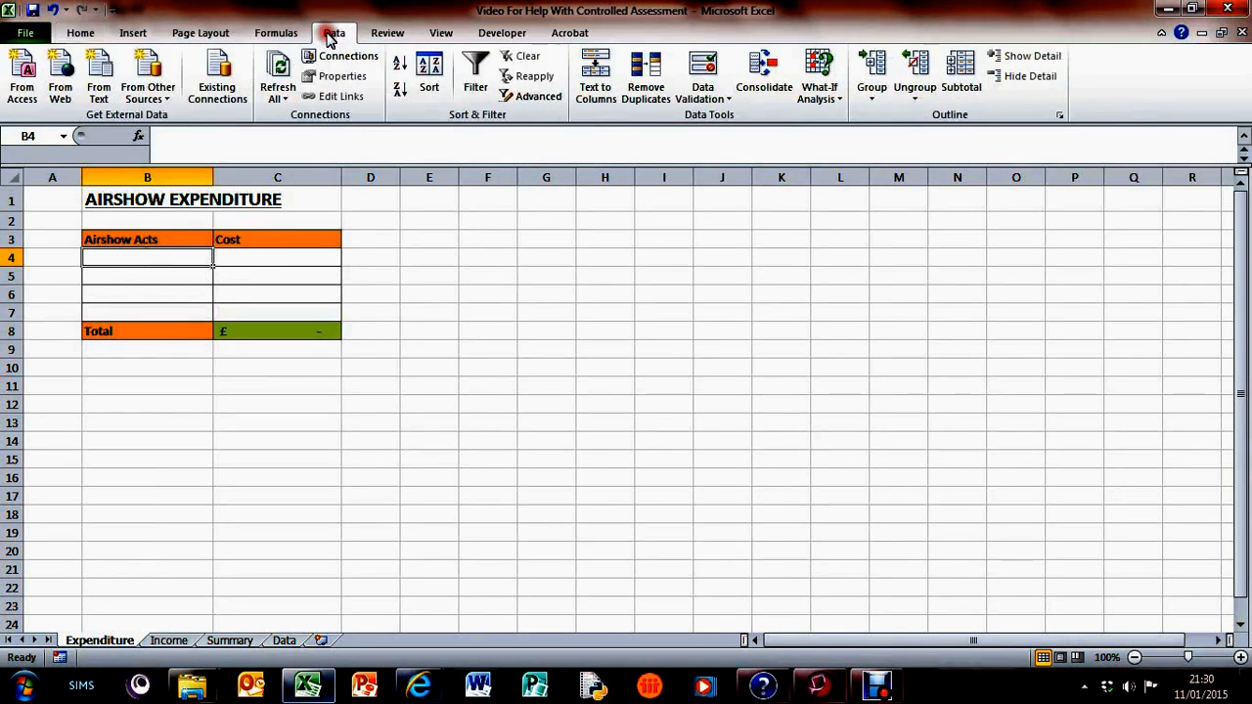
{"action": "left_click", "coordinate": [702, 71]}
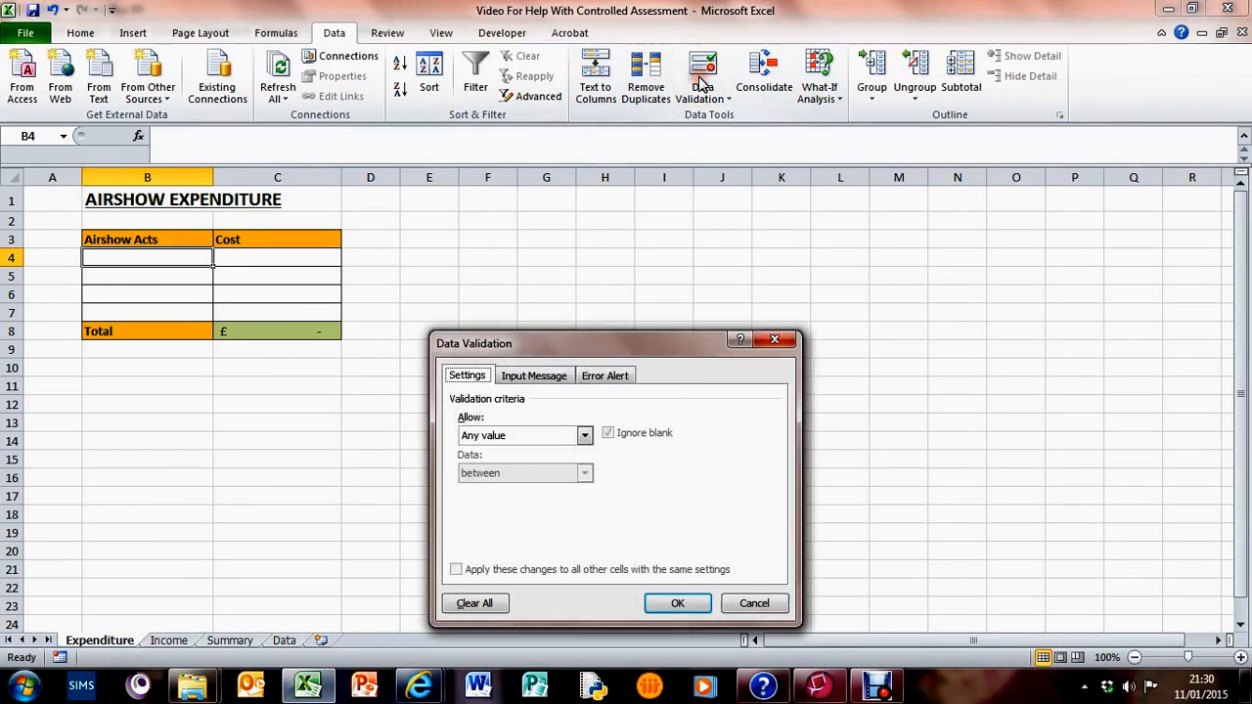
{"action": "left_click", "coordinate": [584, 434]}
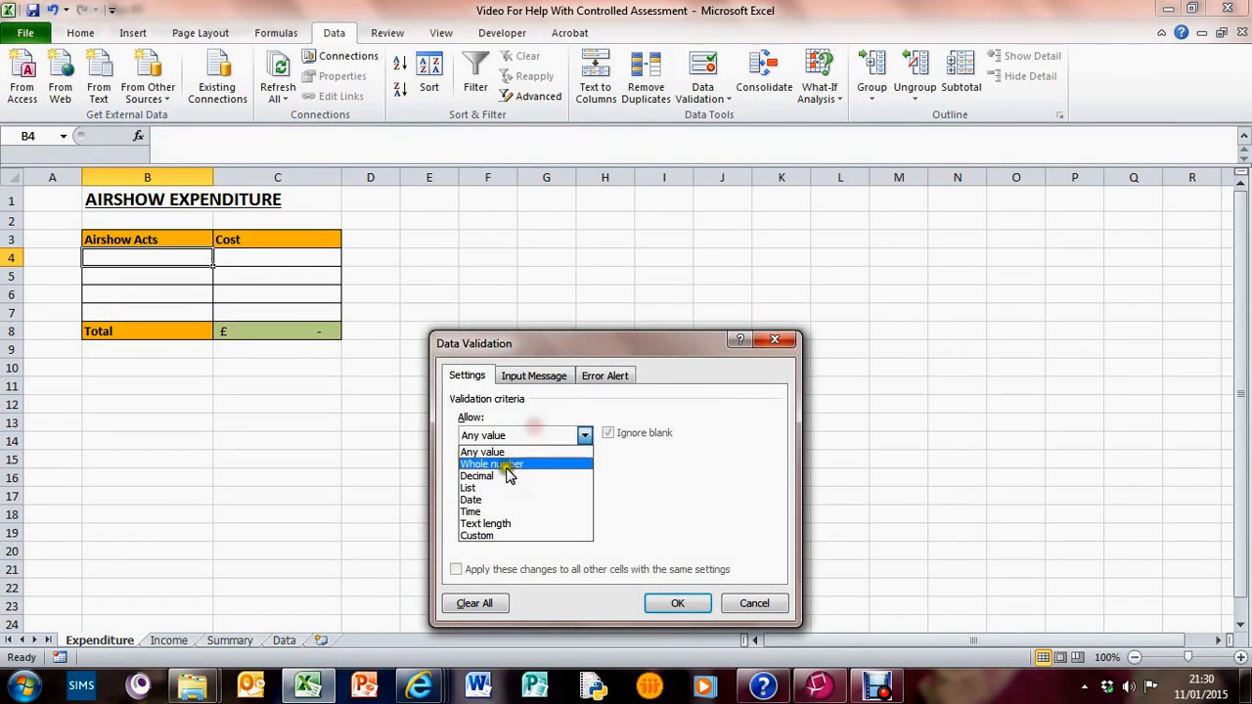
{"action": "left_click", "coordinate": [467, 488]}
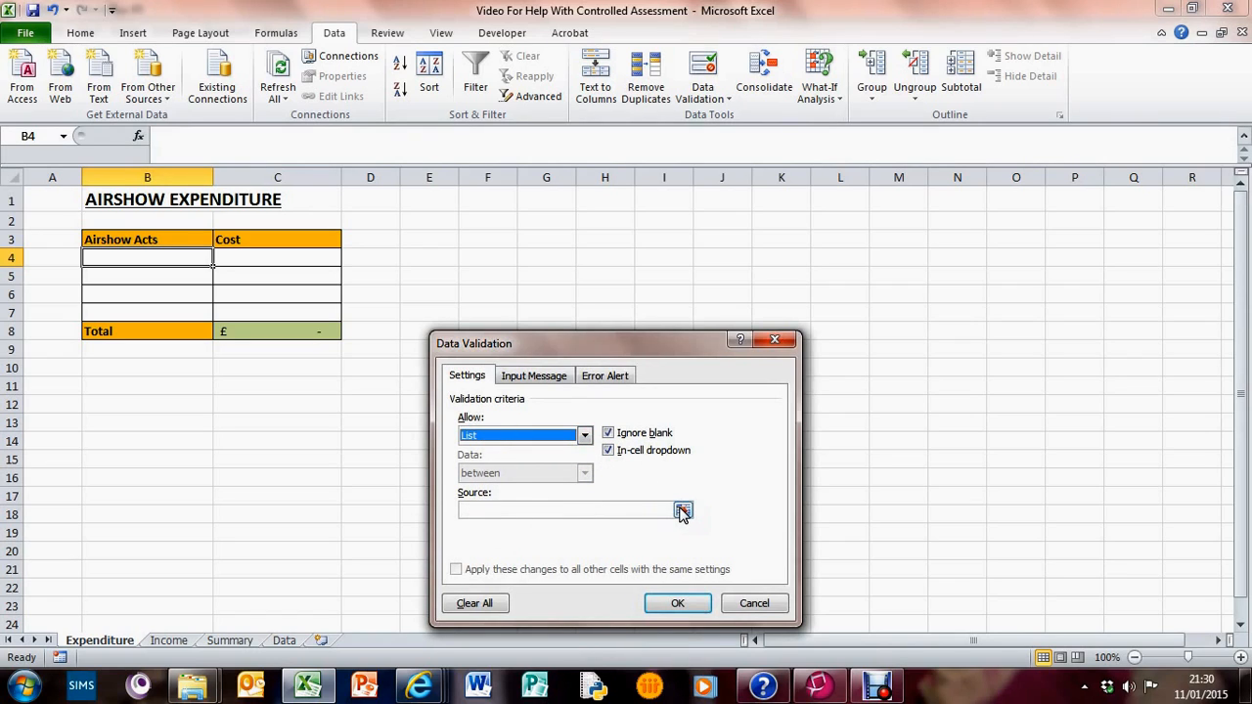
{"action": "left_click", "coordinate": [683, 511]}
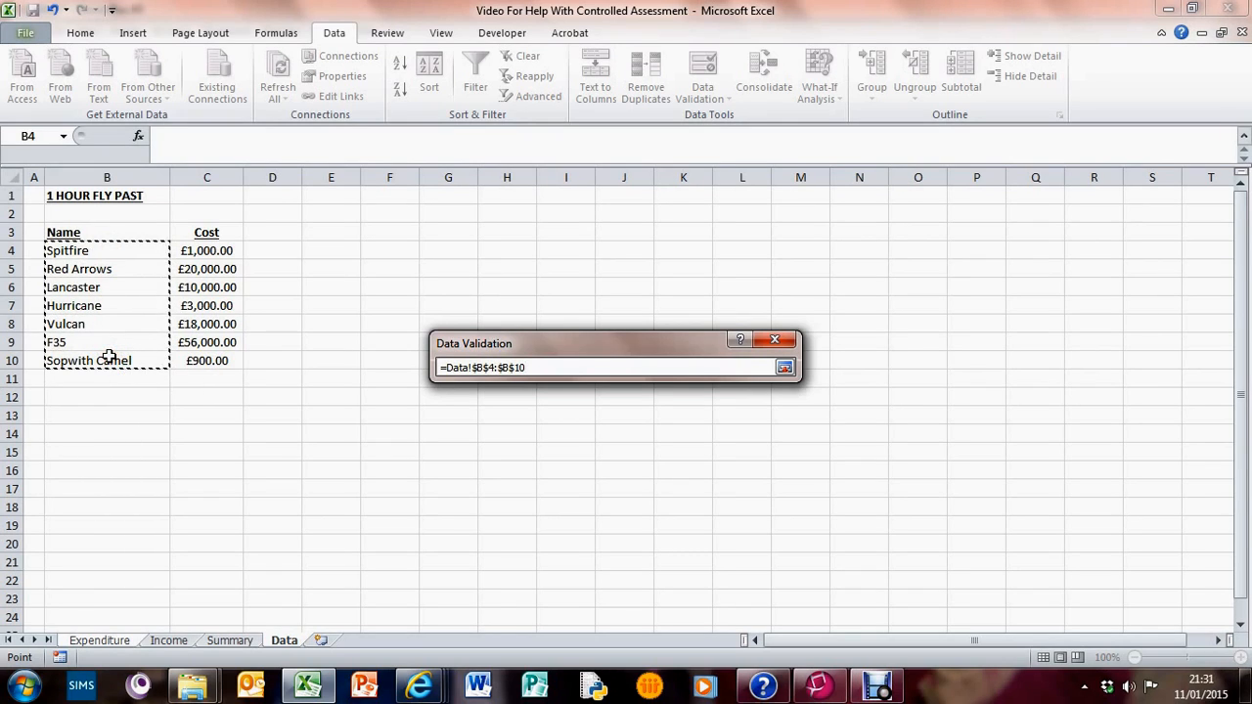
{"action": "mouse_move", "coordinate": [655, 285]}
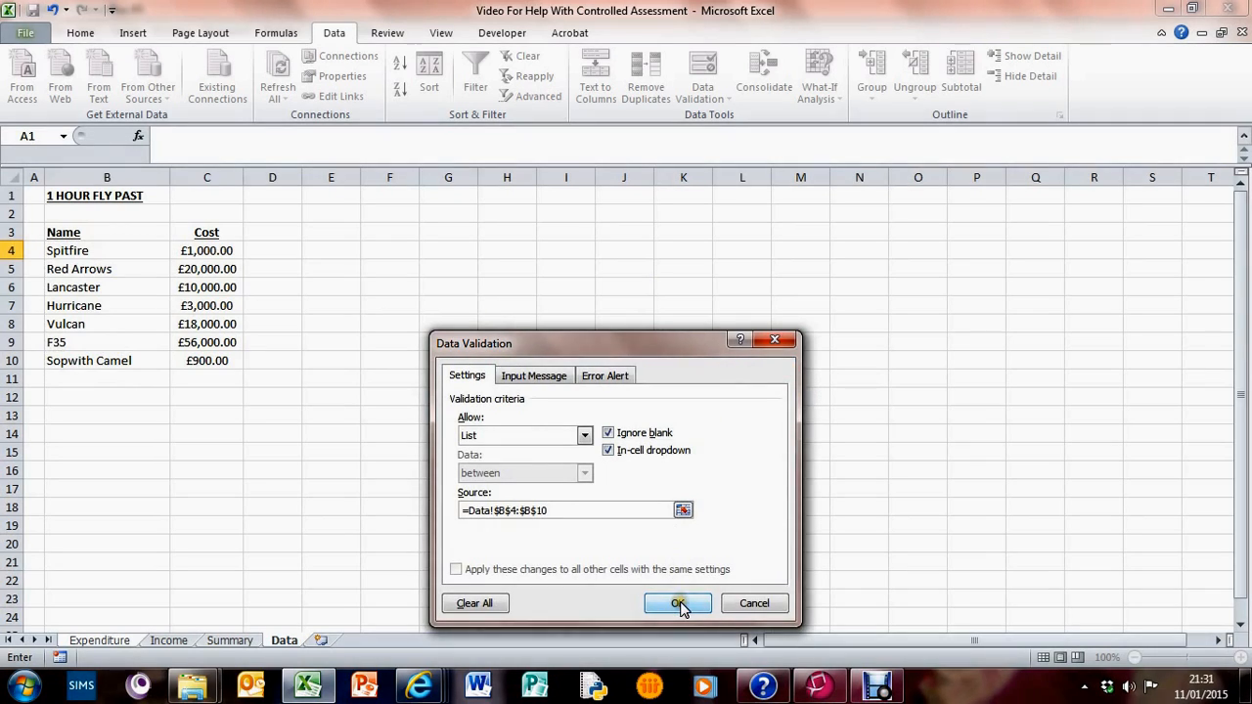
Confirm the list rule, choose Spitfire in B4, and paste the drop-down into B5:B7
{"action": "left_click", "coordinate": [678, 603]}
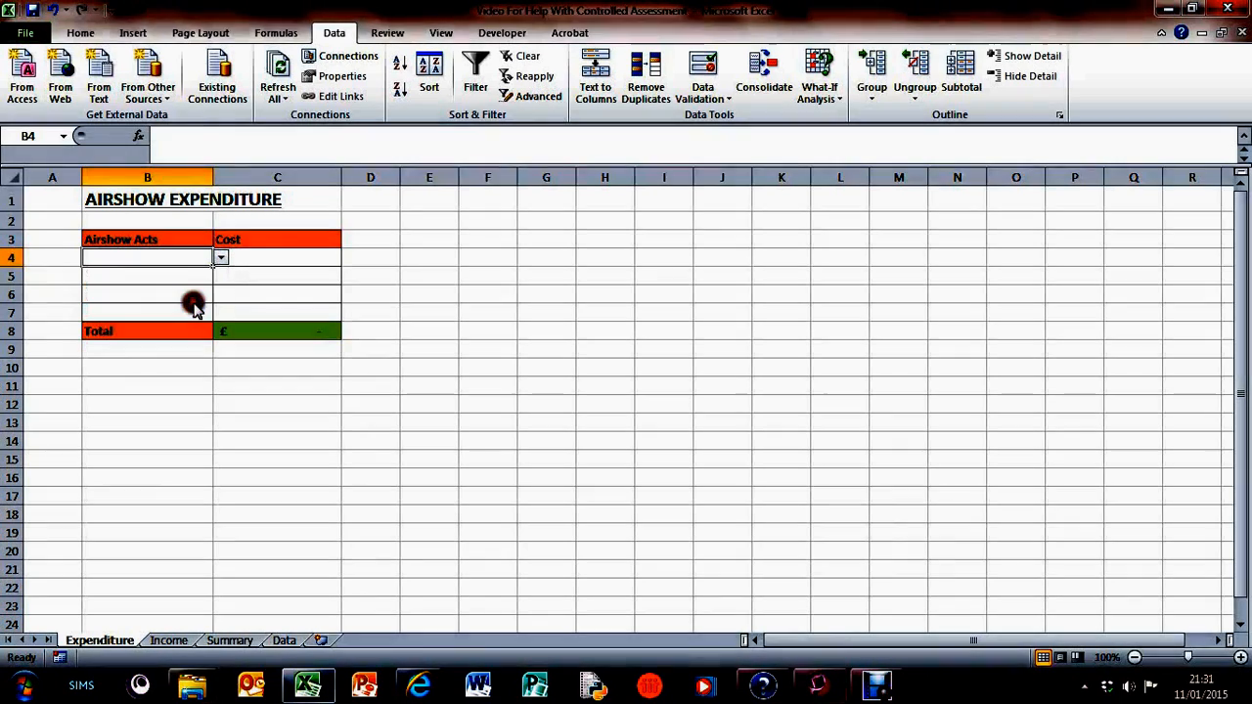
{"action": "left_click", "coordinate": [222, 257]}
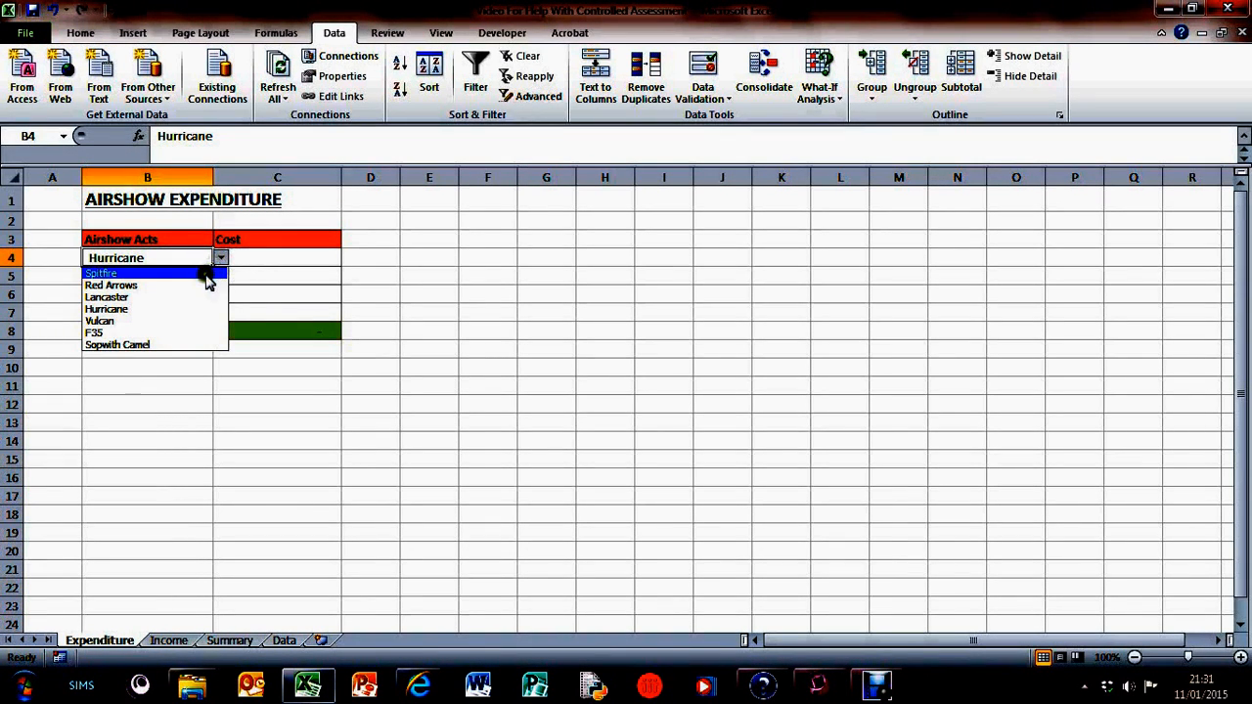
{"action": "left_click", "coordinate": [100, 273]}
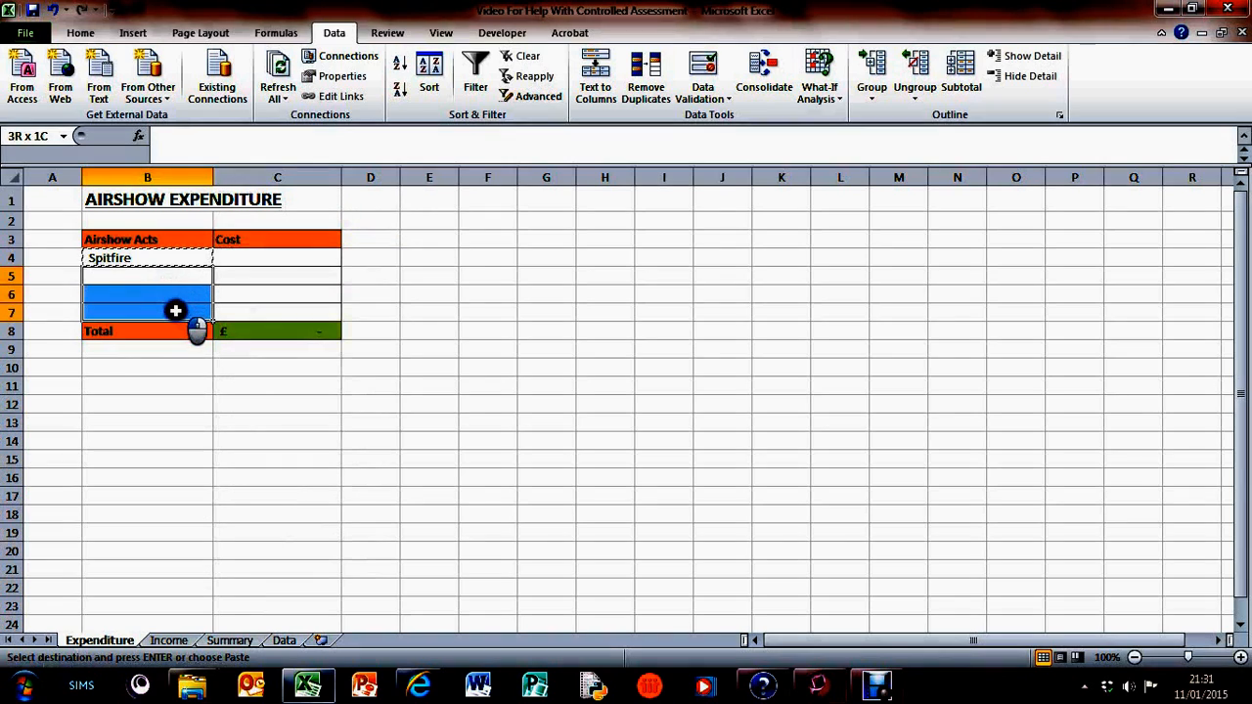
{"action": "right_click", "coordinate": [177, 311]}
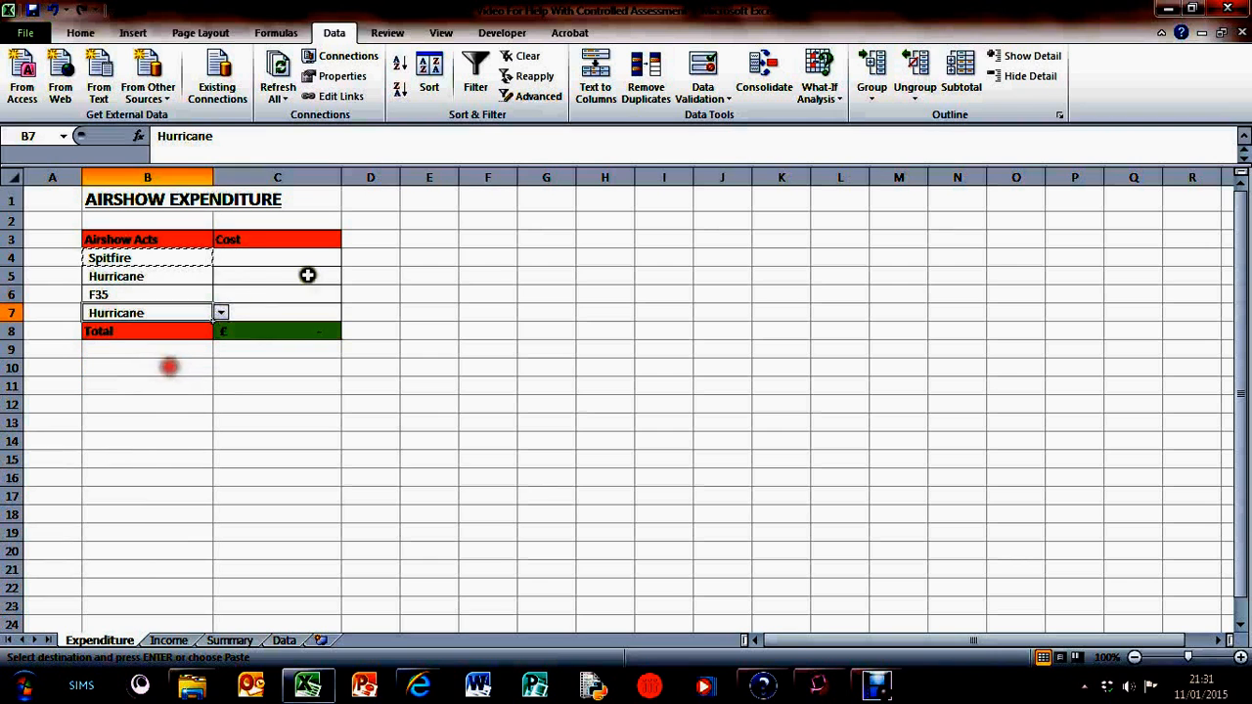
{"action": "left_click", "coordinate": [147, 258]}
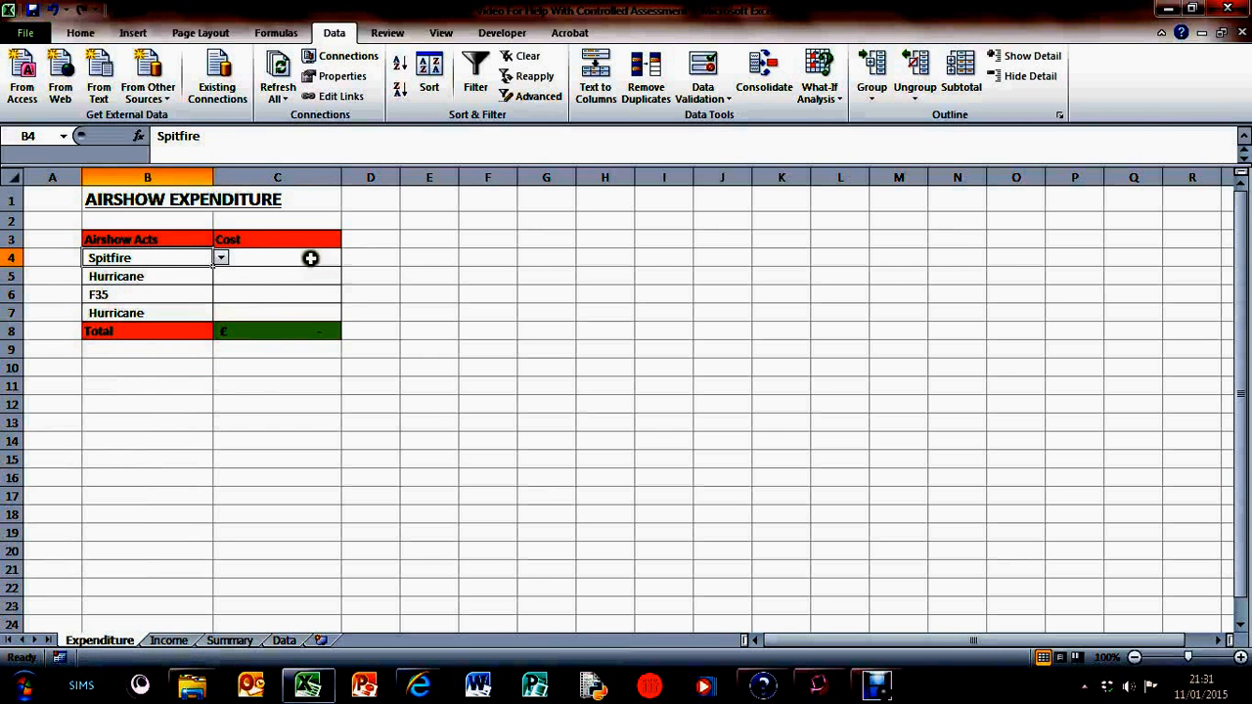
{"action": "left_click", "coordinate": [277, 258]}
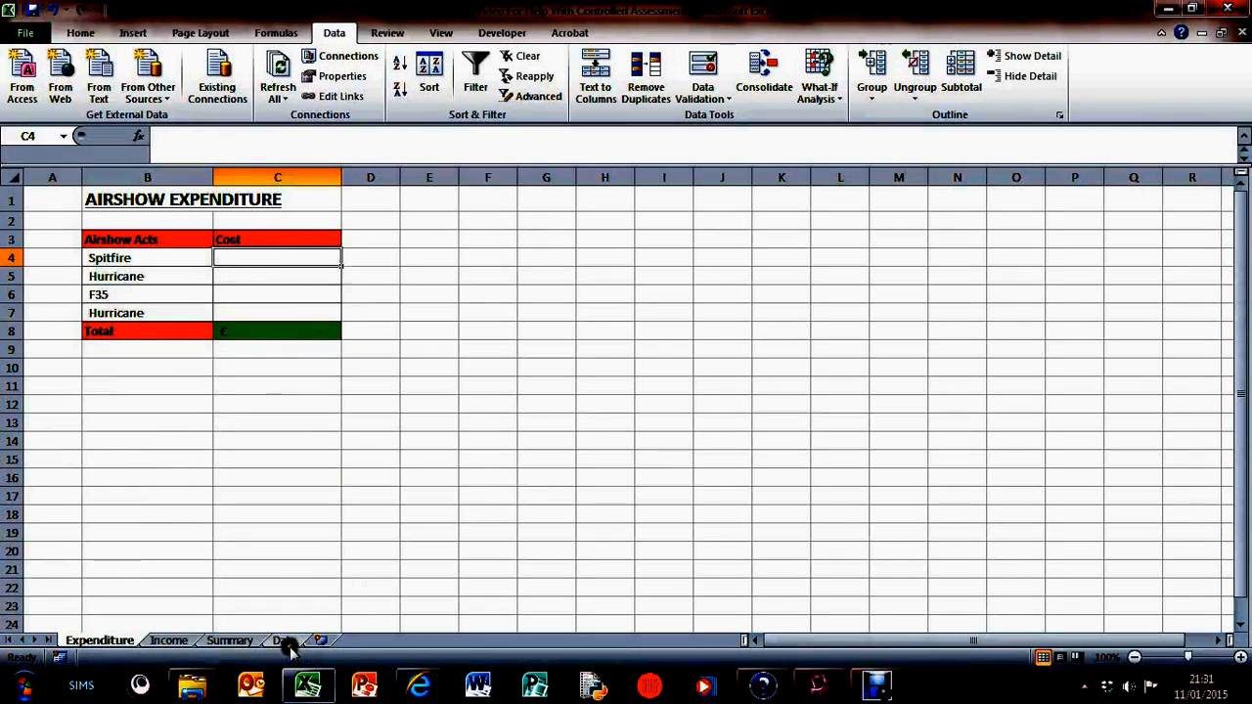
{"action": "left_click", "coordinate": [284, 640]}
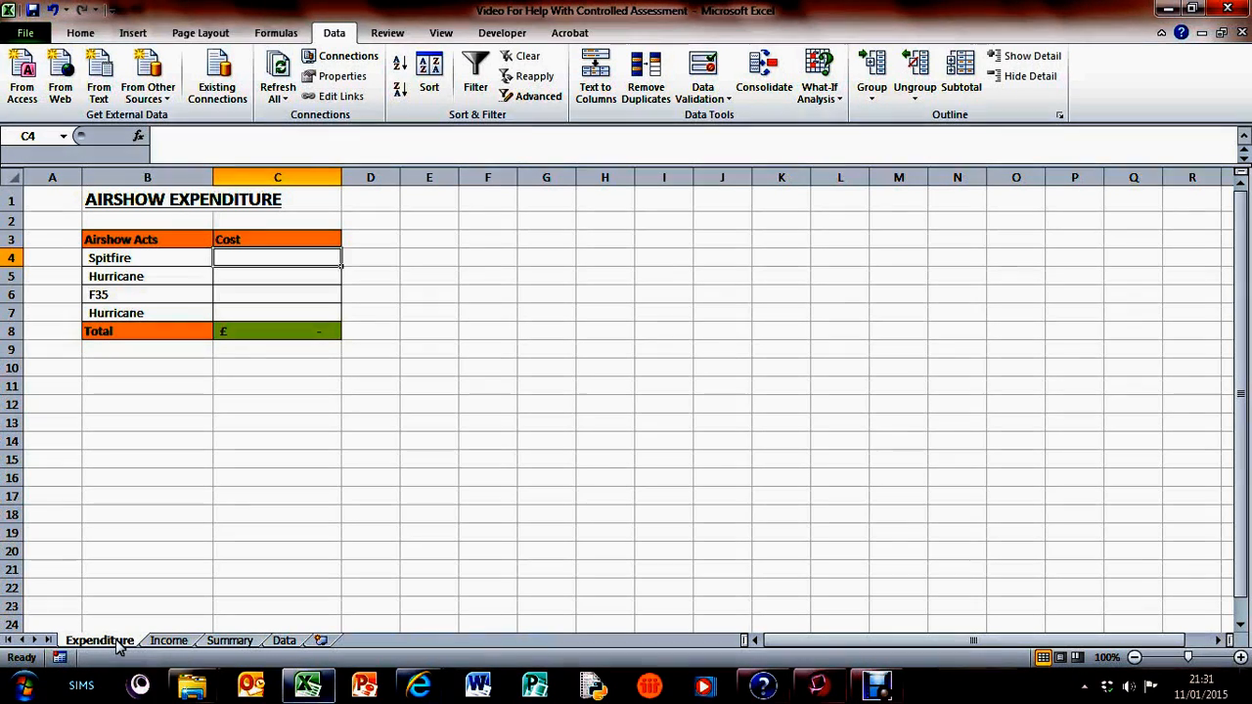
{"action": "mouse_move", "coordinate": [257, 234]}
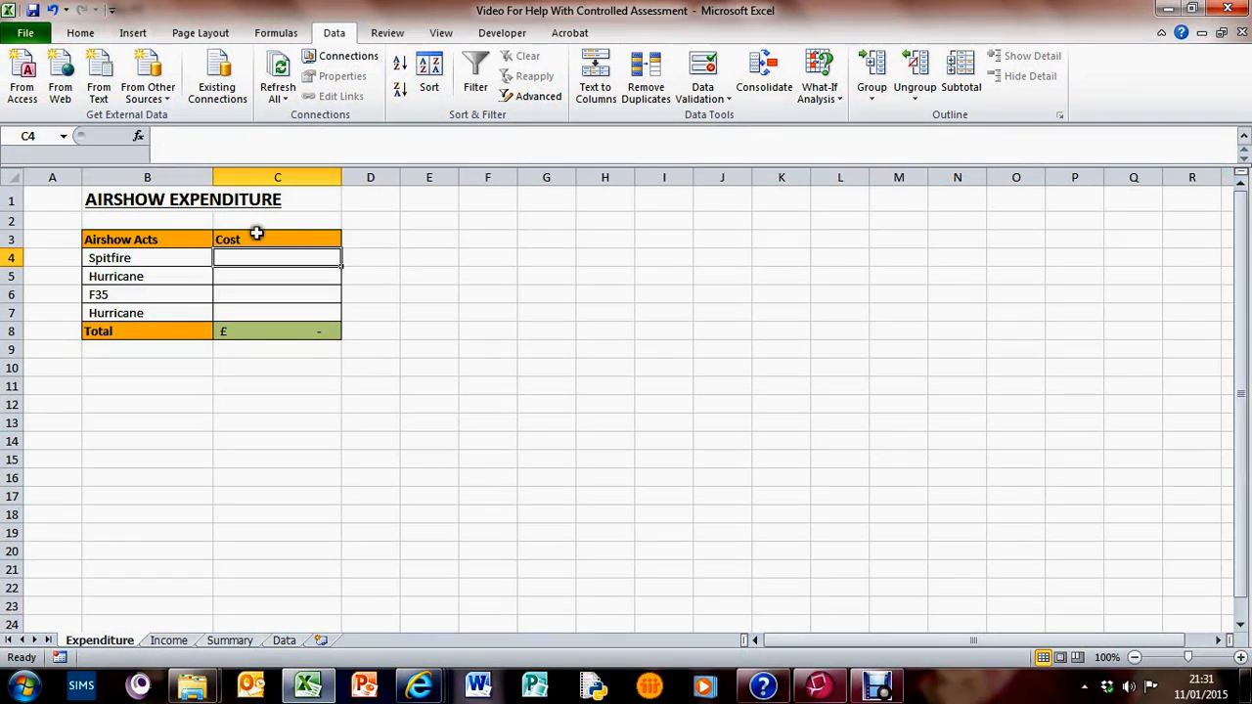
Insert a VLOOKUP function into C4 from the All functions category
{"action": "left_click", "coordinate": [139, 136]}
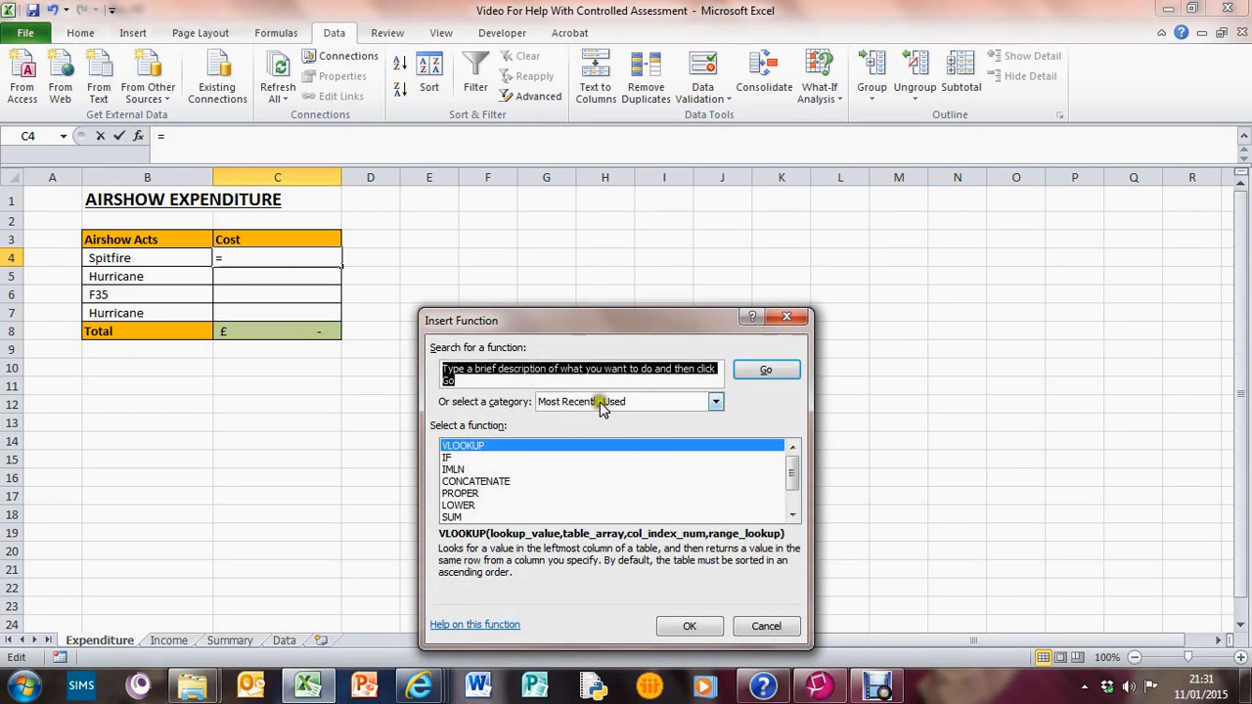
{"action": "left_click", "coordinate": [716, 401]}
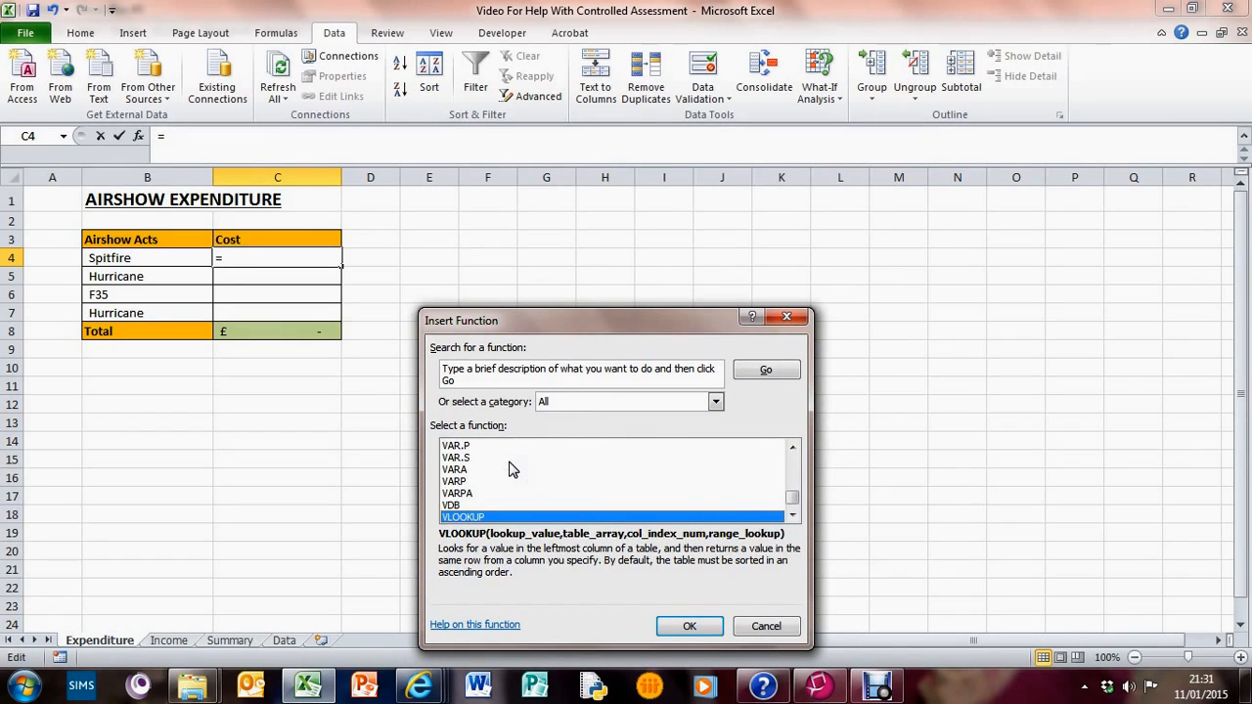
{"action": "left_click", "coordinate": [689, 626]}
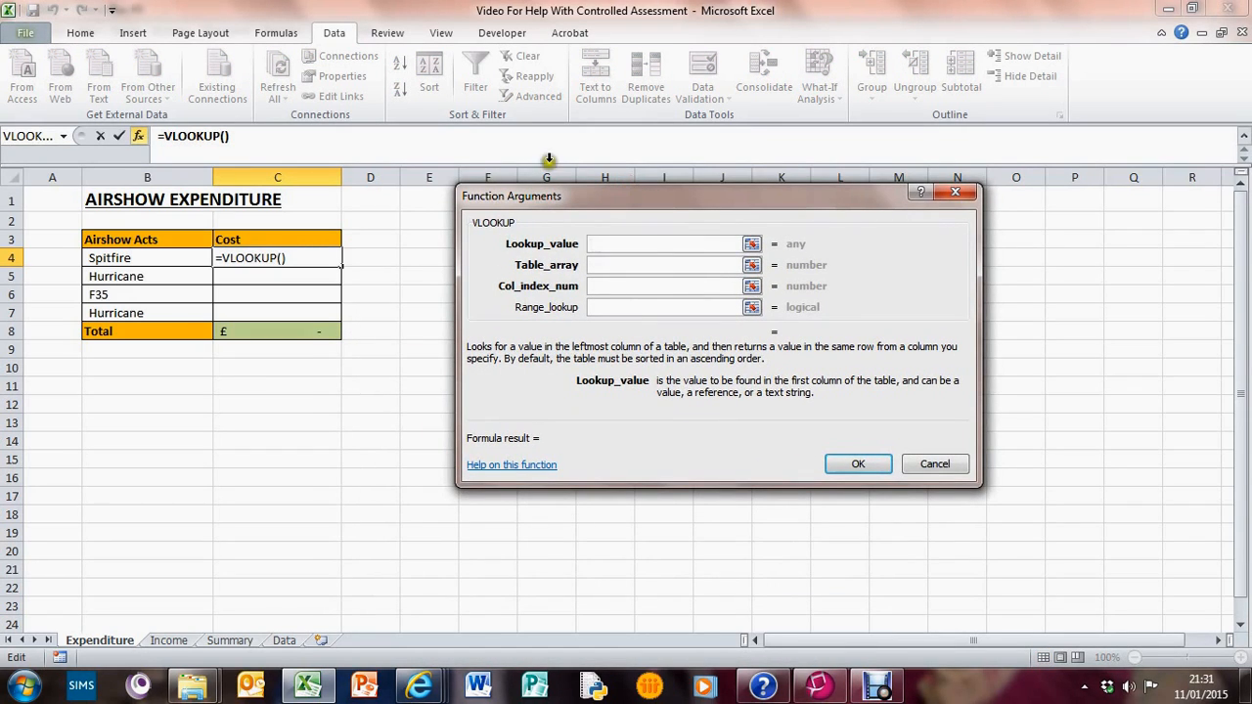
Set the VLOOKUP's Lookup_value to B4 and its Table_array to planes
{"action": "left_click", "coordinate": [665, 244]}
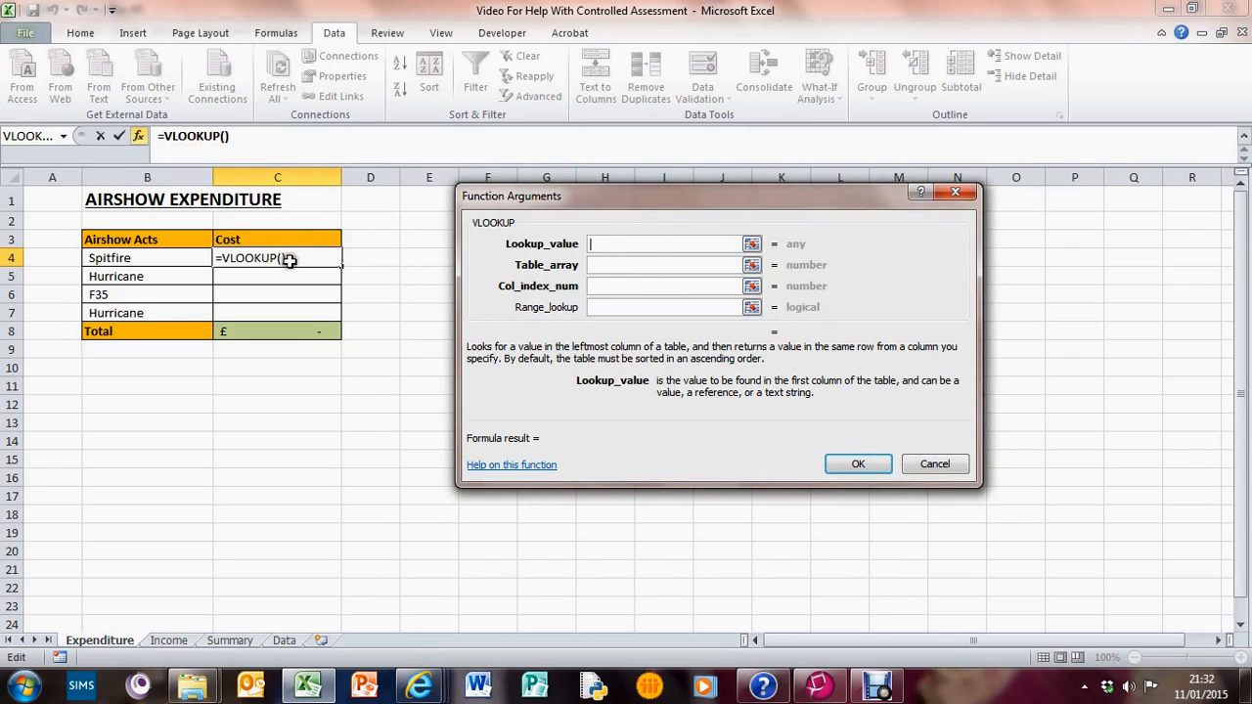
{"action": "mouse_move", "coordinate": [786, 246]}
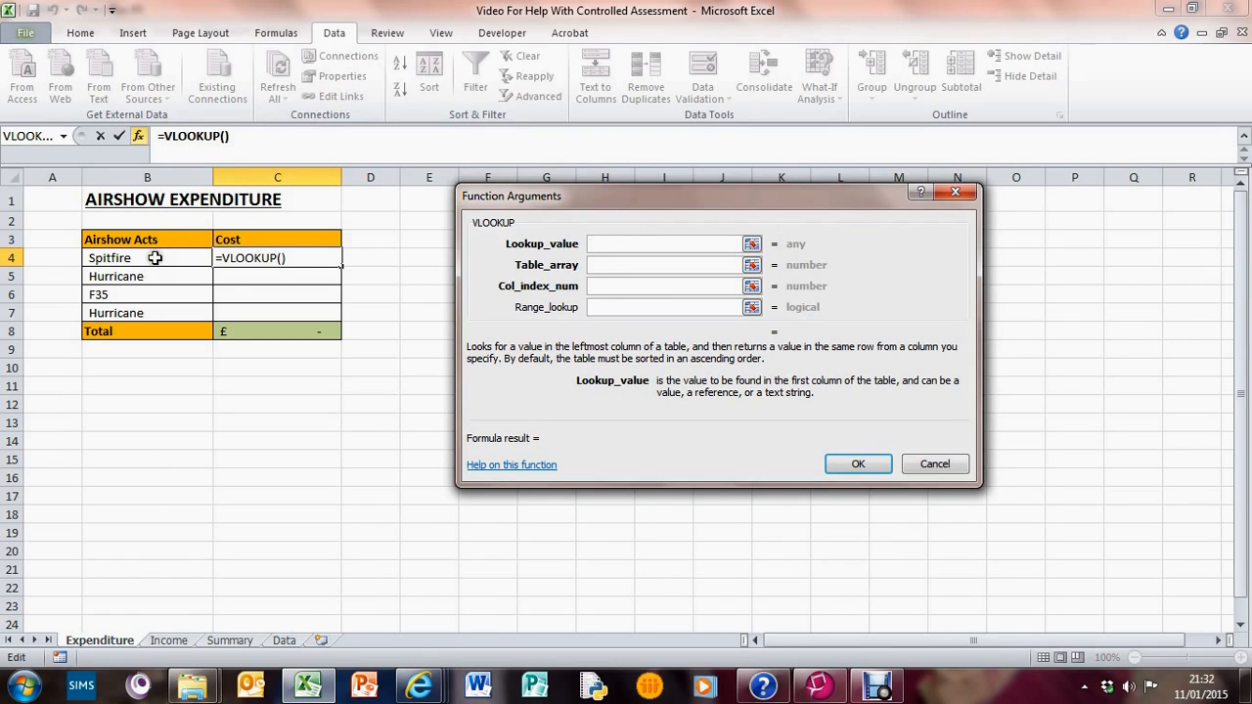
{"action": "left_click", "coordinate": [147, 257]}
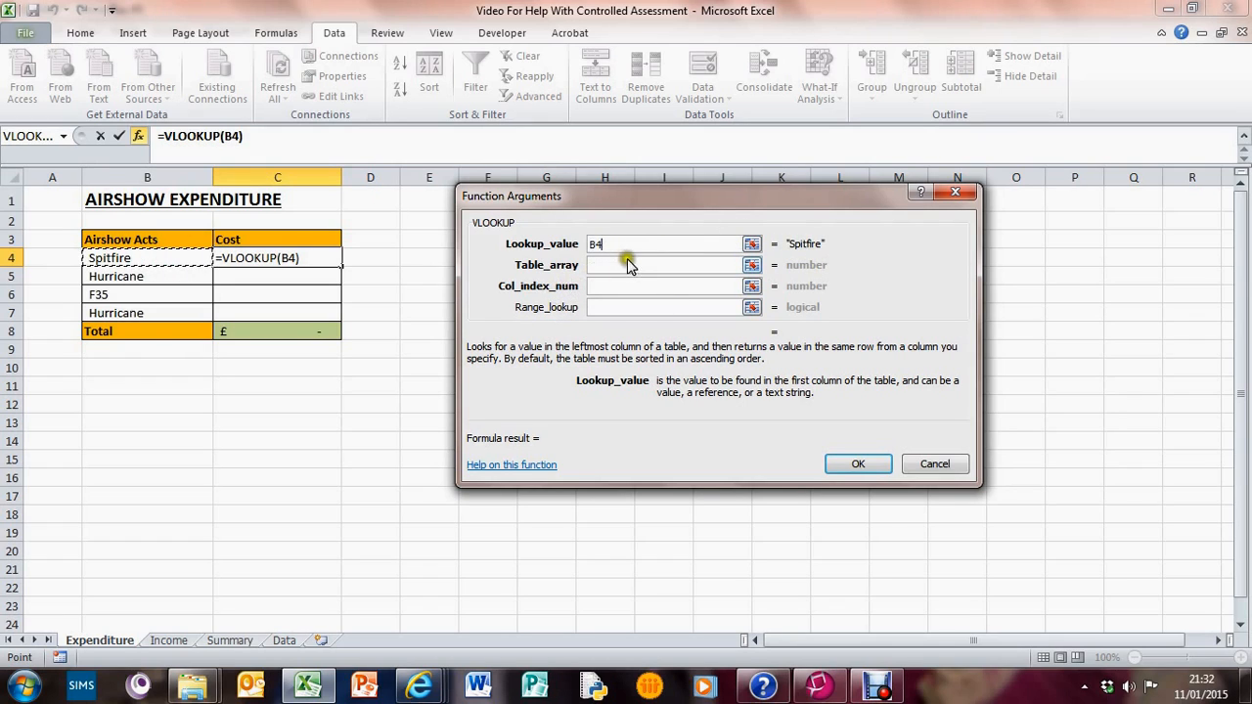
{"action": "left_click", "coordinate": [665, 265]}
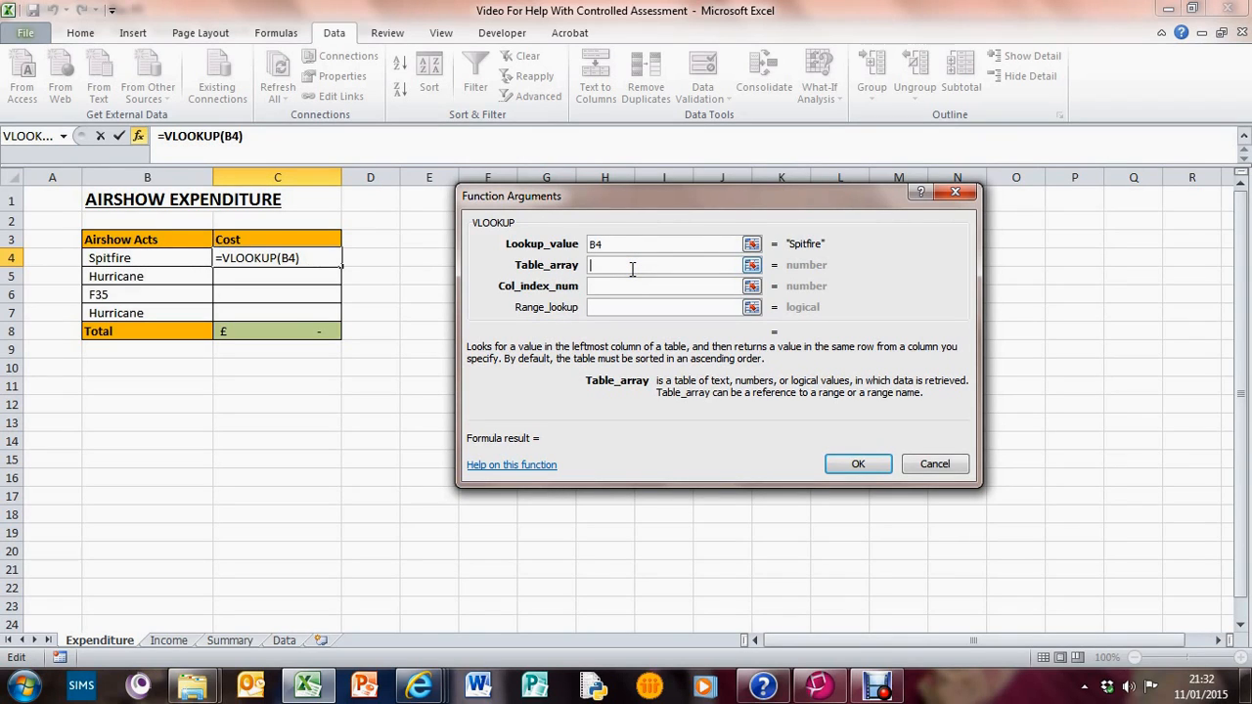
{"action": "type", "text": "planes"}
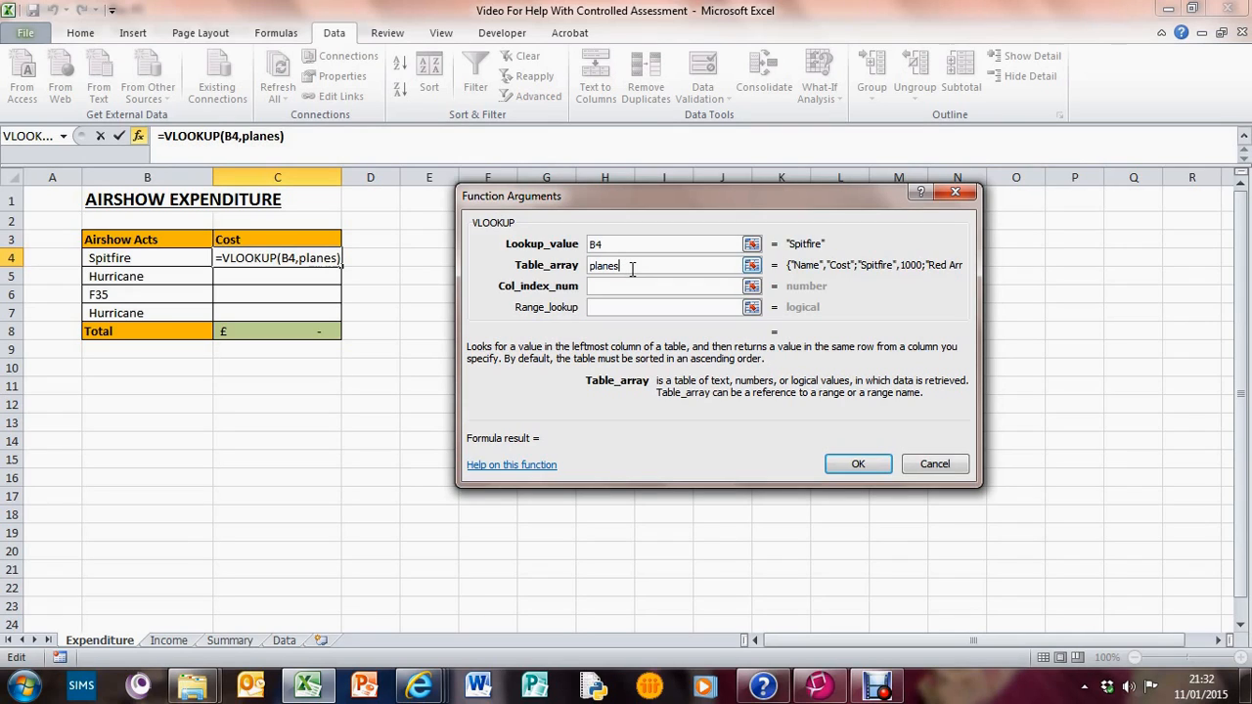
{"action": "mouse_move", "coordinate": [871, 274]}
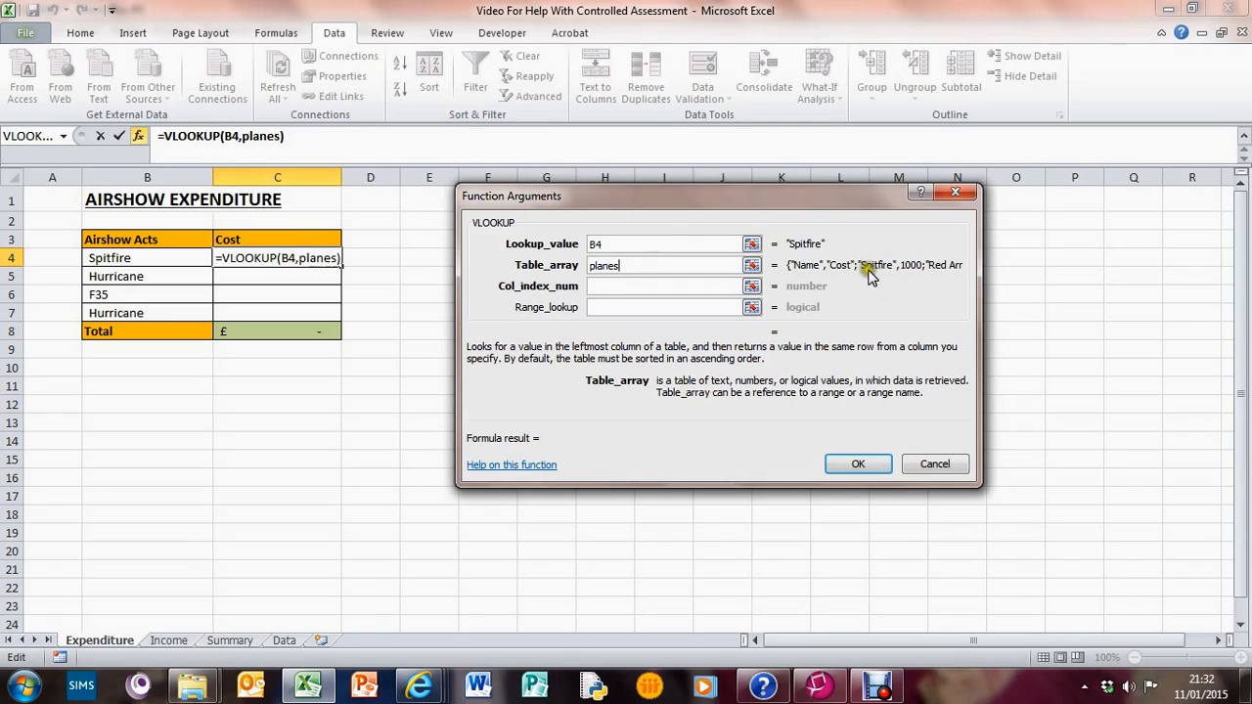
{"action": "mouse_move", "coordinate": [959, 360]}
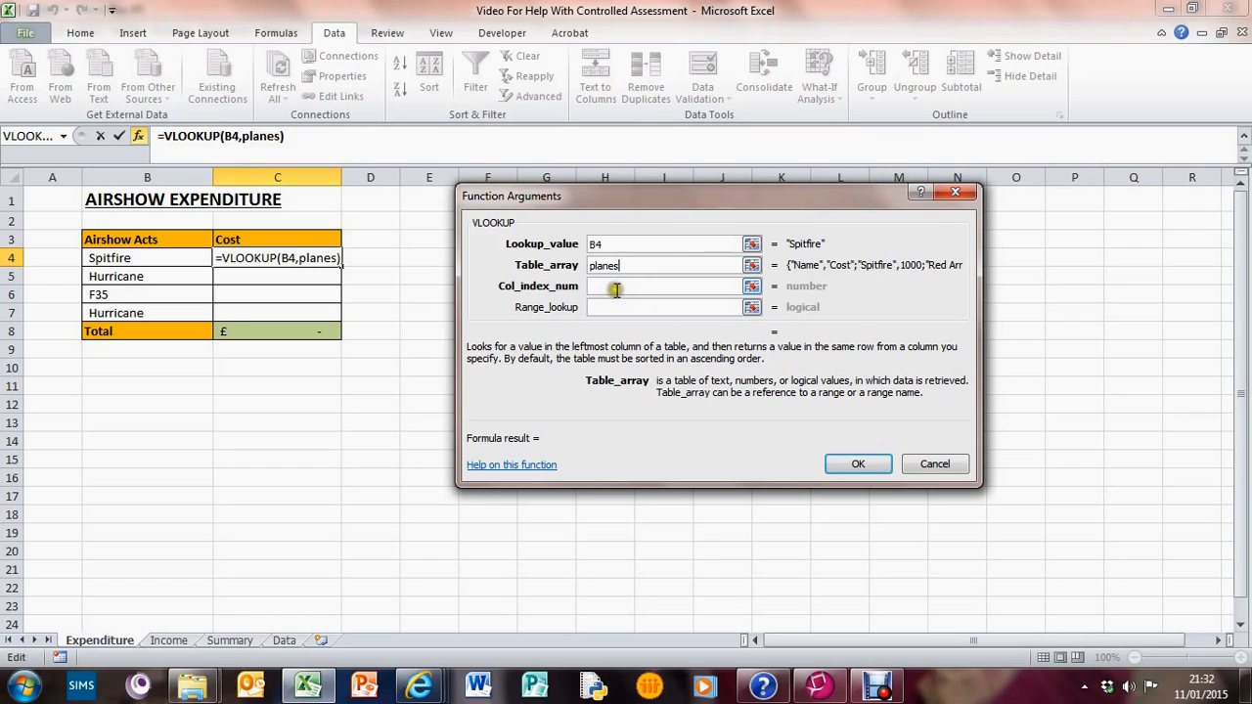
Set Col_index_num to 2 (the Cost column) and Range_lookup to FALSE
{"action": "left_click", "coordinate": [674, 285]}
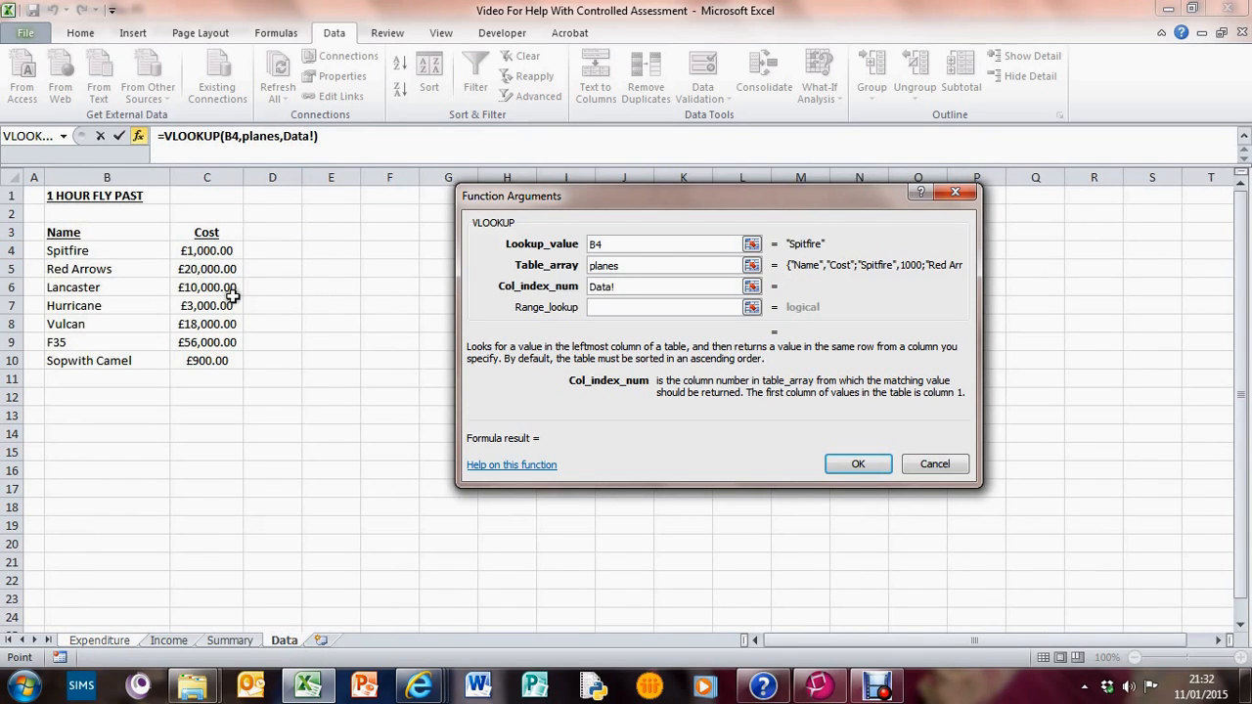
{"action": "mouse_move", "coordinate": [269, 300]}
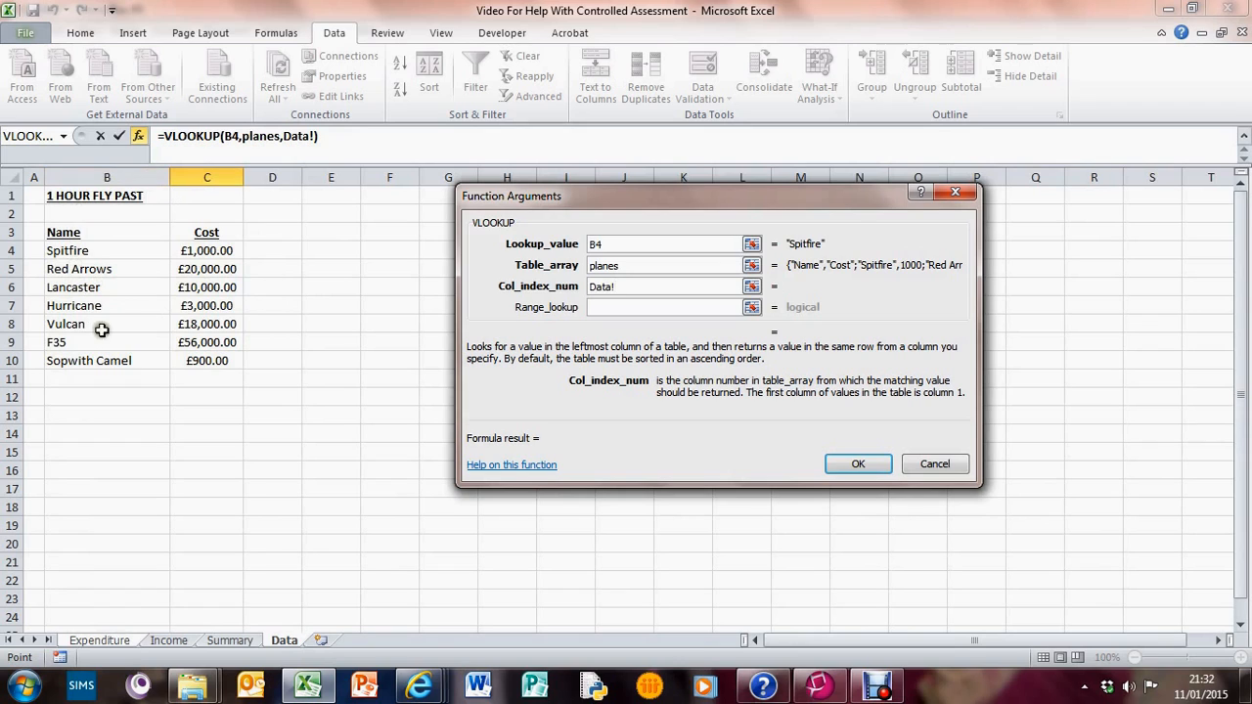
{"action": "mouse_move", "coordinate": [104, 232]}
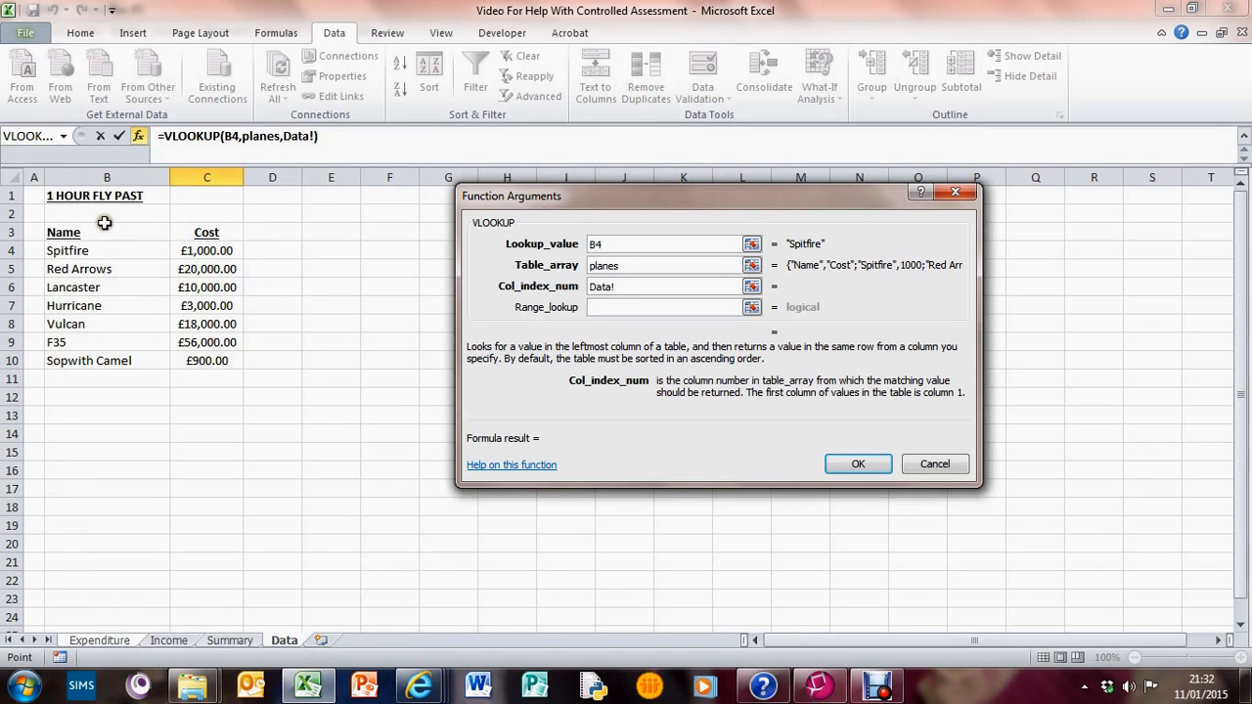
{"action": "left_click", "coordinate": [107, 232]}
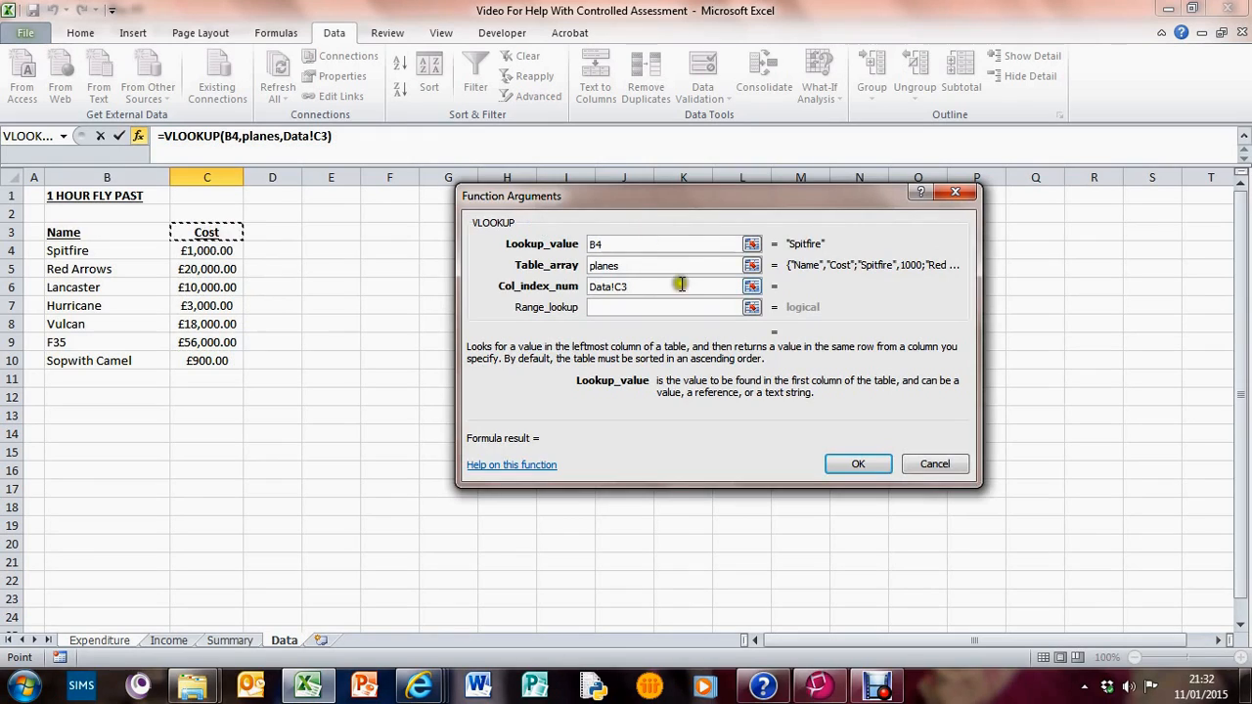
{"action": "type", "text": "2"}
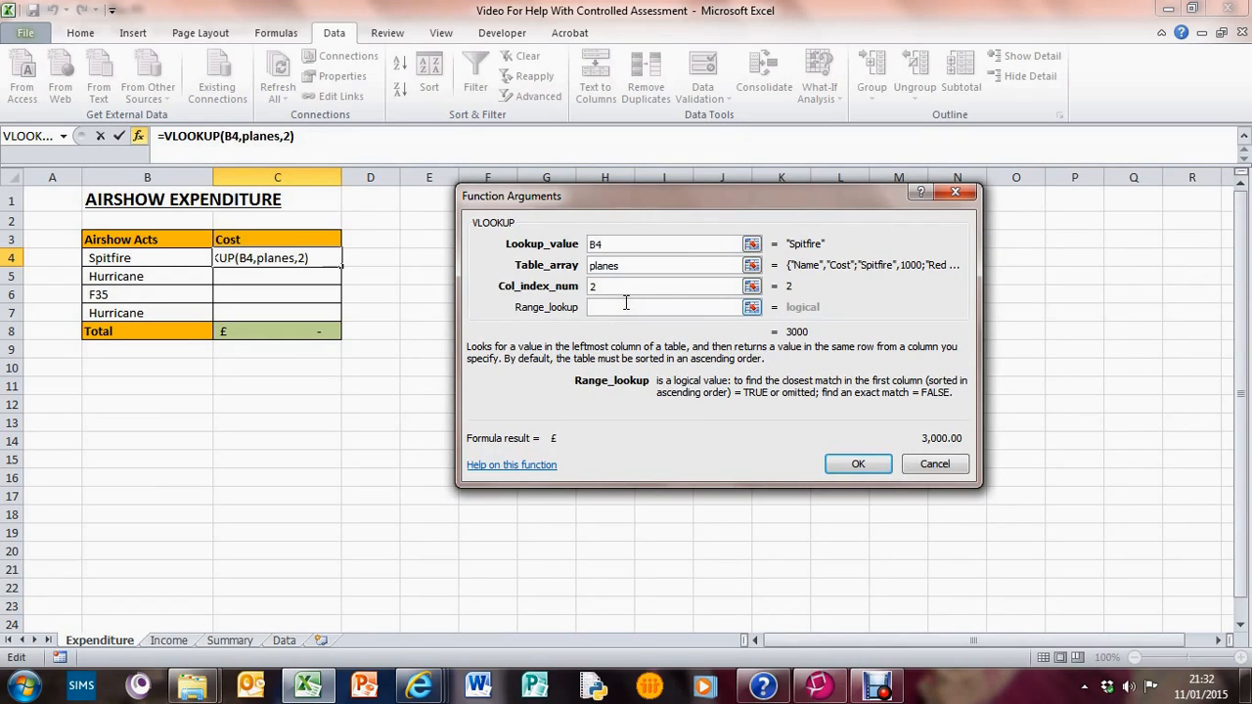
{"action": "type", "text": "FALSE"}
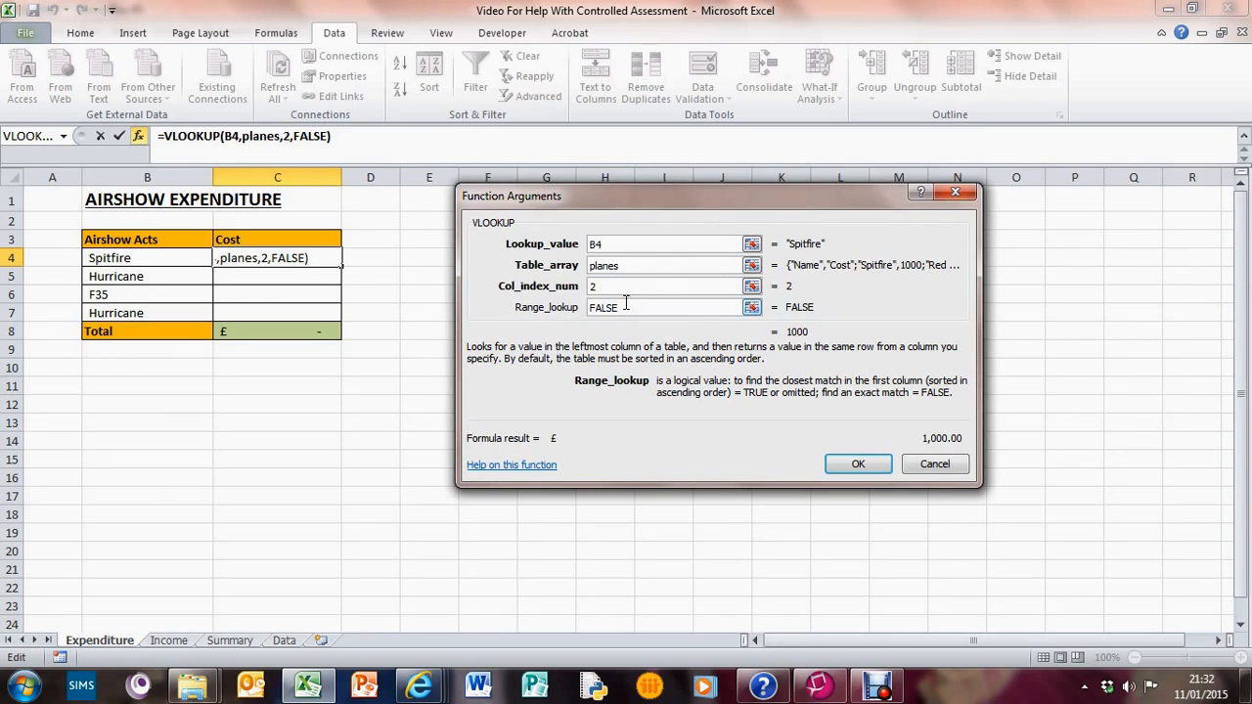
{"action": "left_click", "coordinate": [858, 464]}
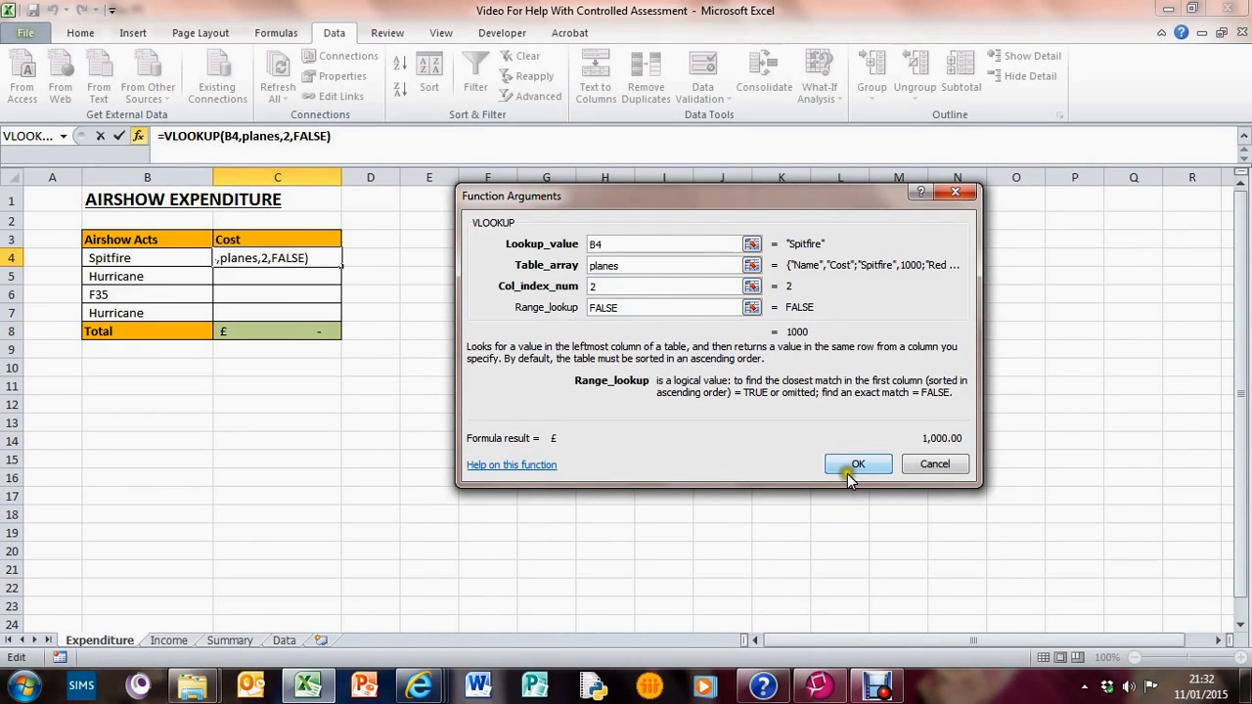
Insert the VLOOKUP into C4 and check its formula with Sopwith Camel showing £900.00
{"action": "left_click", "coordinate": [858, 464]}
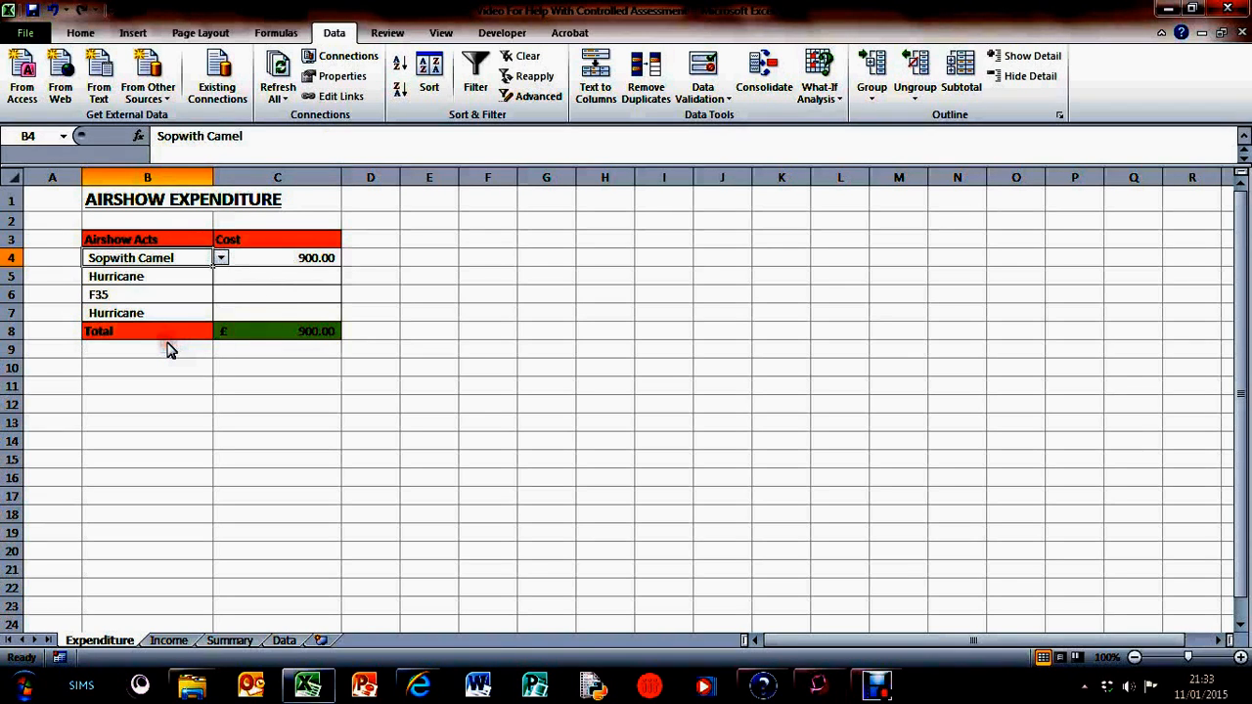
{"action": "left_click", "coordinate": [276, 257]}
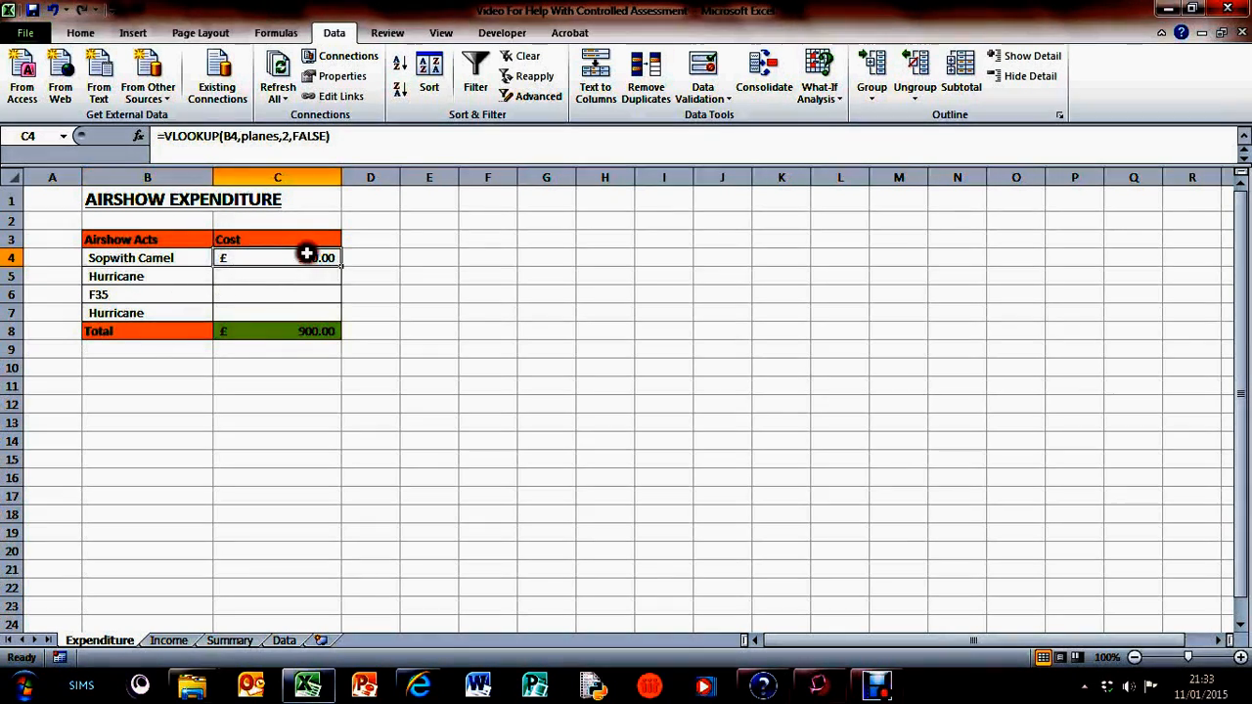
{"action": "mouse_move", "coordinate": [341, 95]}
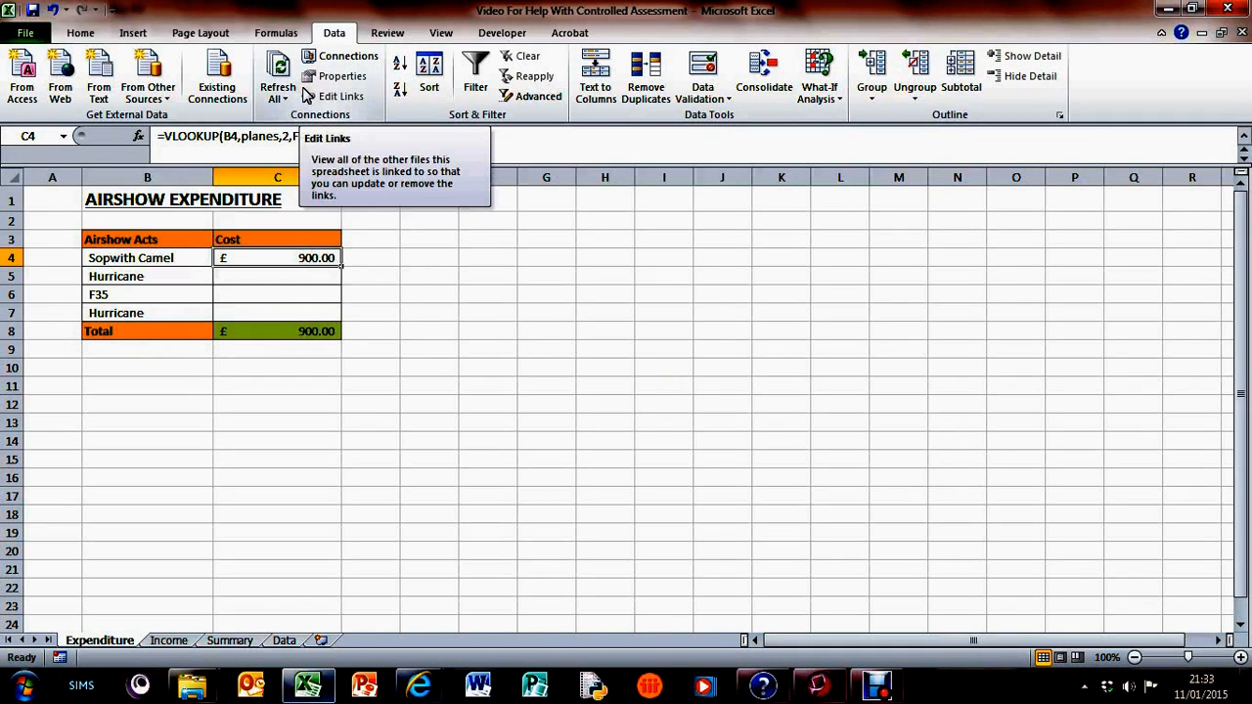
{"action": "mouse_move", "coordinate": [269, 159]}
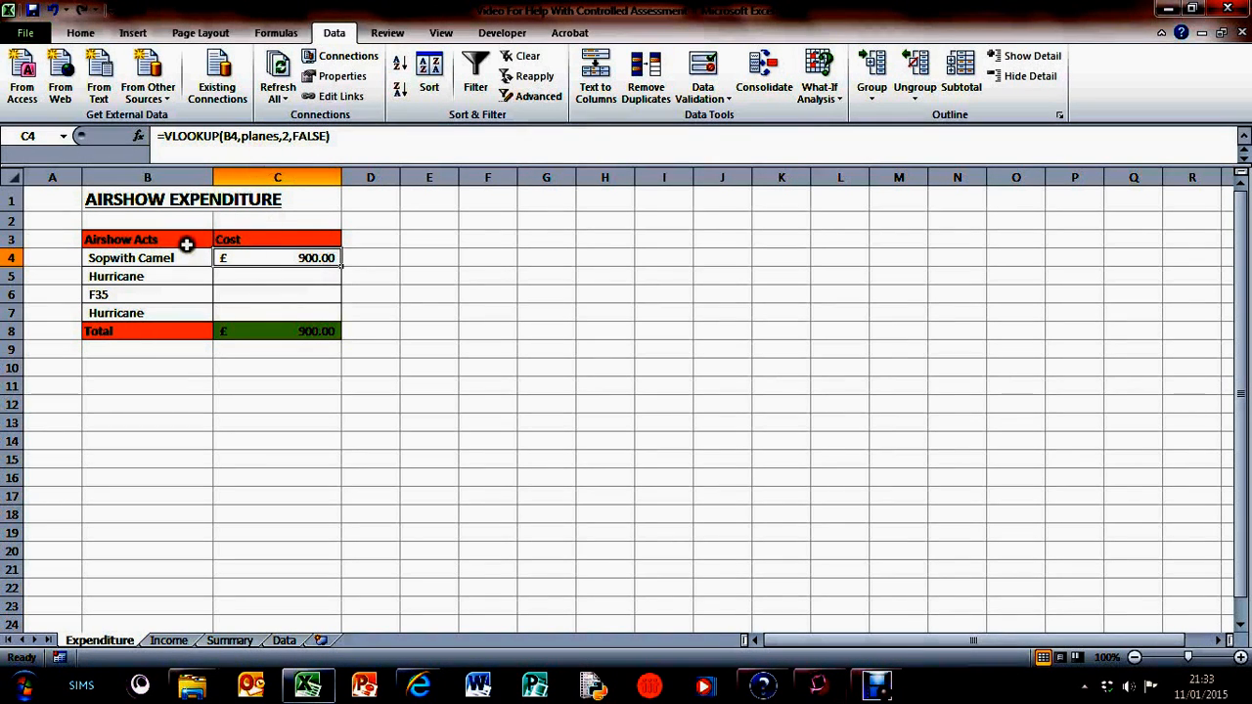
{"action": "mouse_move", "coordinate": [259, 252]}
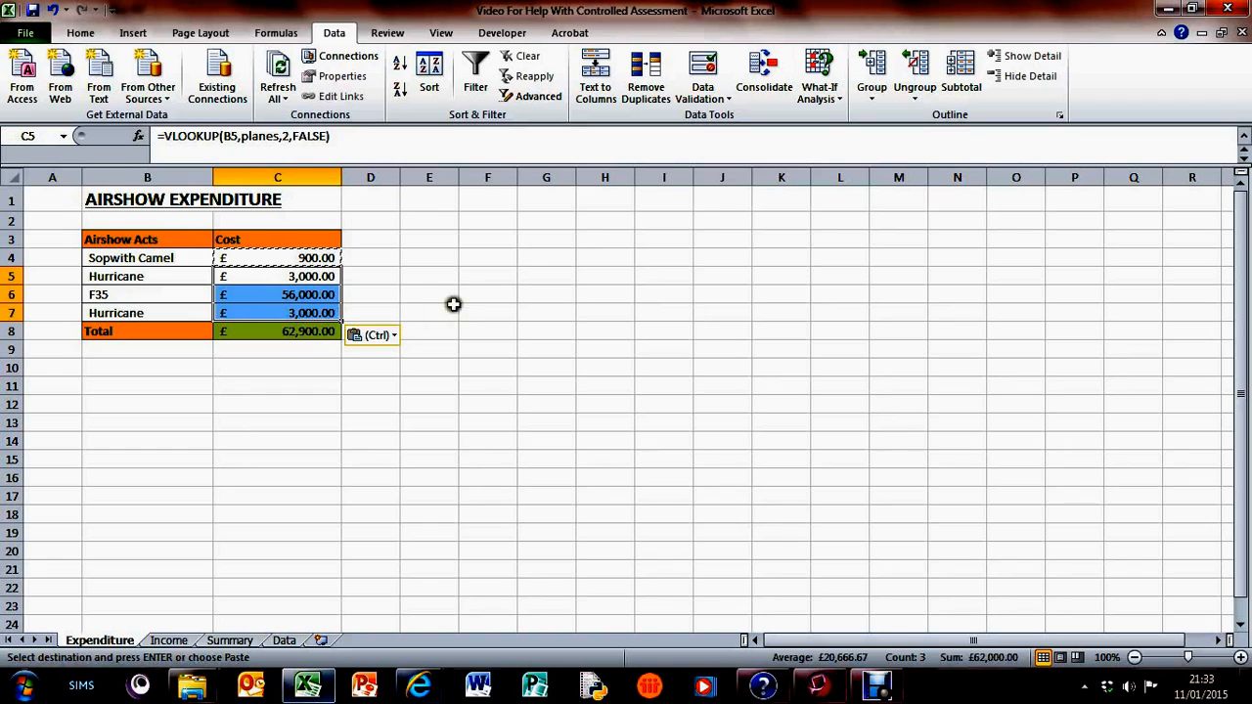
Select the four filled cost cells C4:C7 for formatting
{"action": "left_click", "coordinate": [487, 294]}
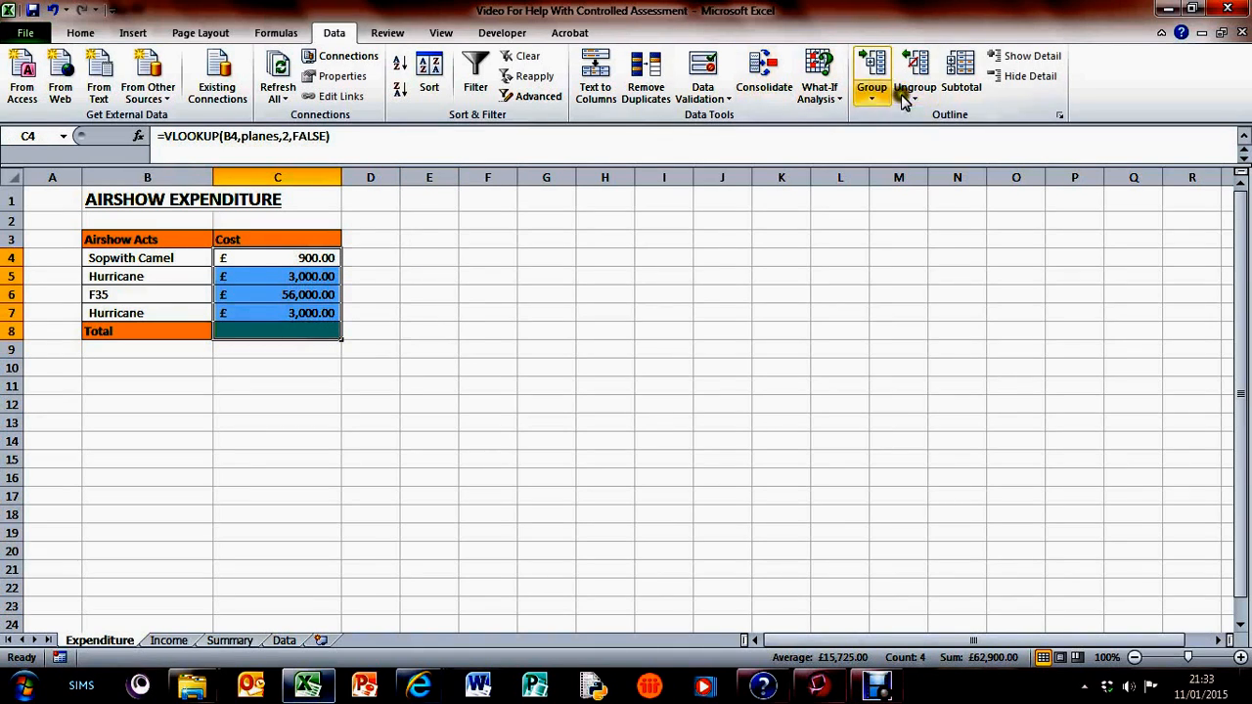
{"action": "left_click", "coordinate": [80, 32]}
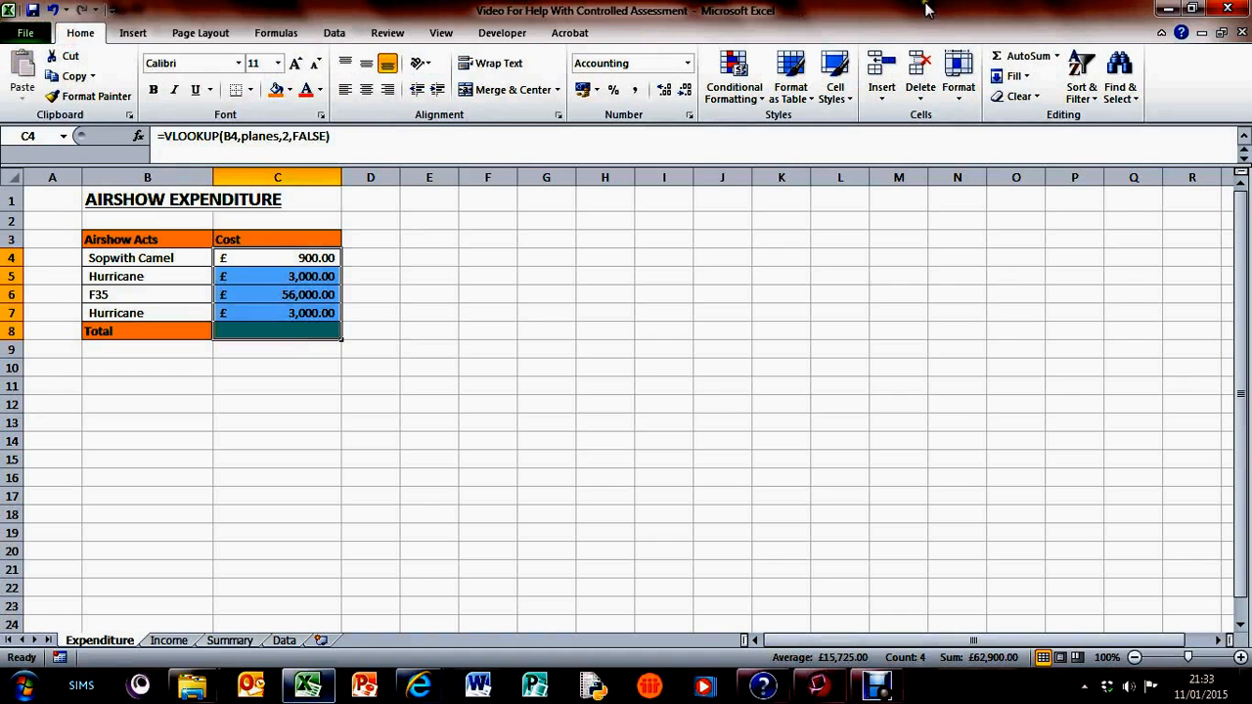